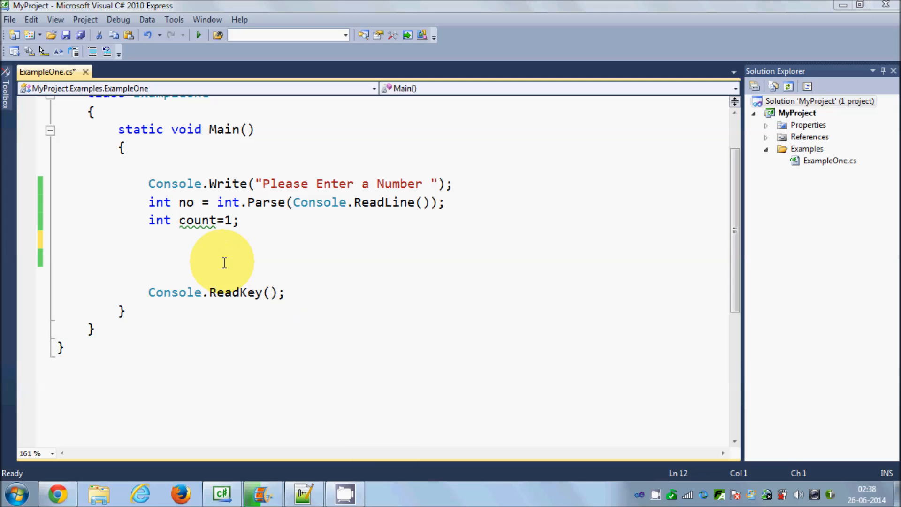
pyautogui.moveTo(220, 257)
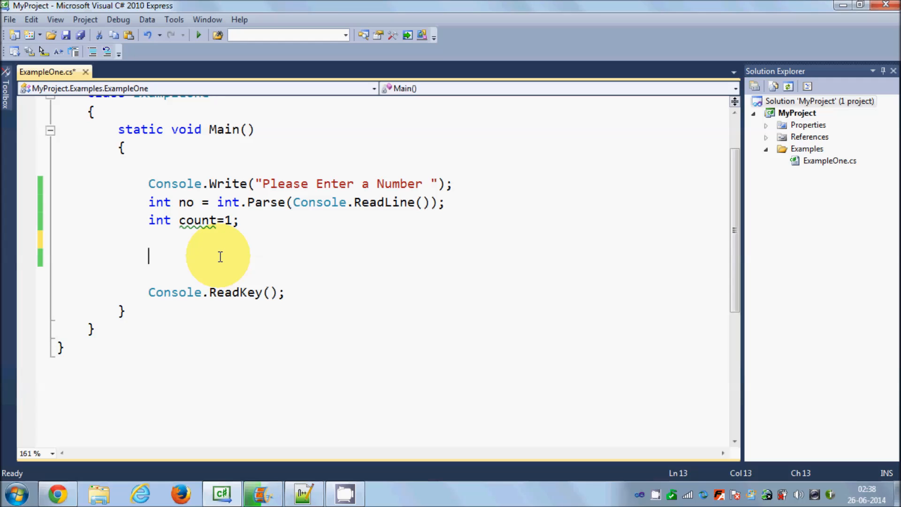
pyautogui.moveTo(230, 292)
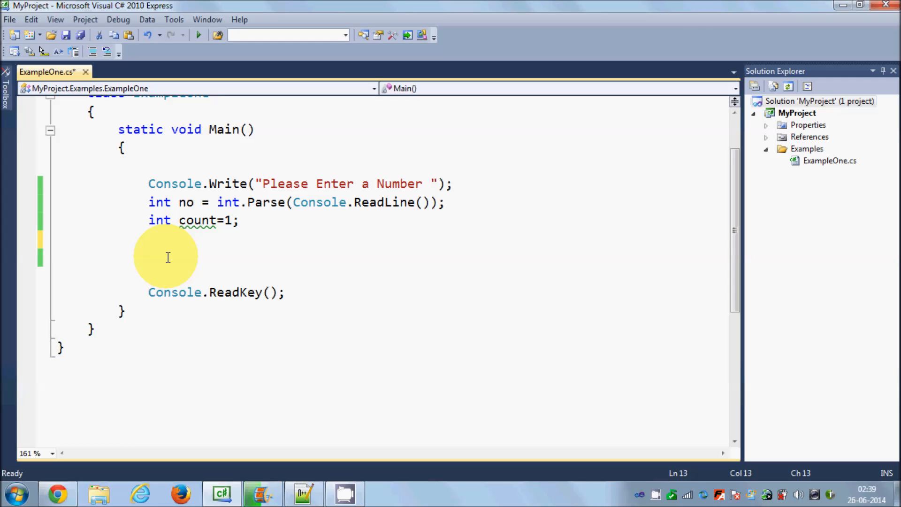
# Change the count initializer in Main from 1 to 0 in ExampleOne.cs.
pyautogui.click(148, 257)
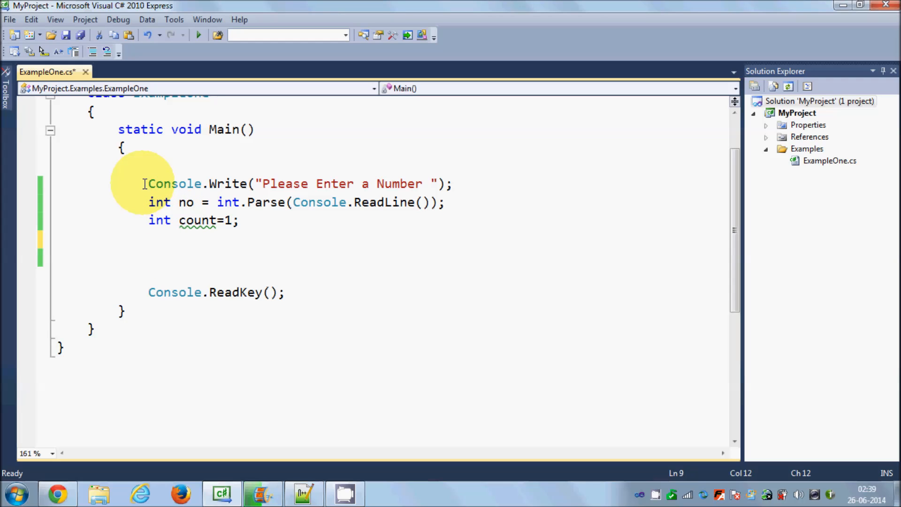
pyautogui.moveTo(147, 184); pyautogui.dragTo(436, 184)
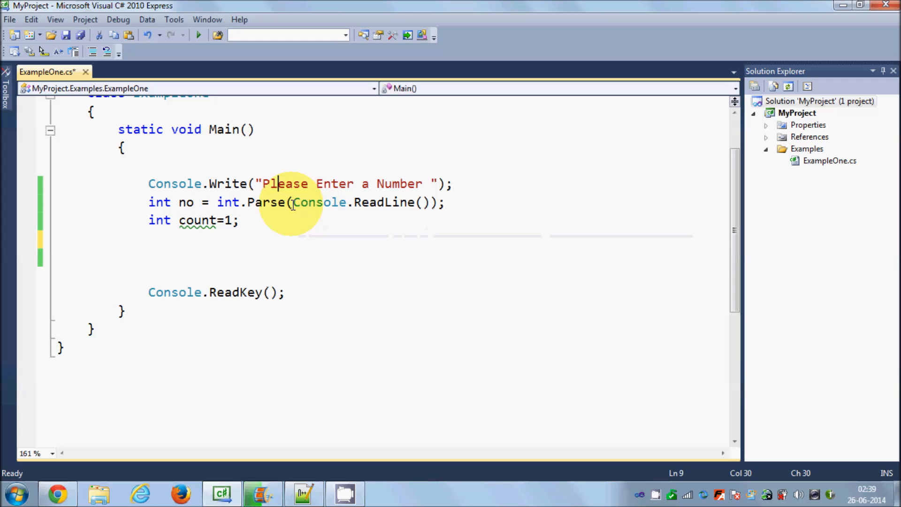
pyautogui.moveTo(383, 202)
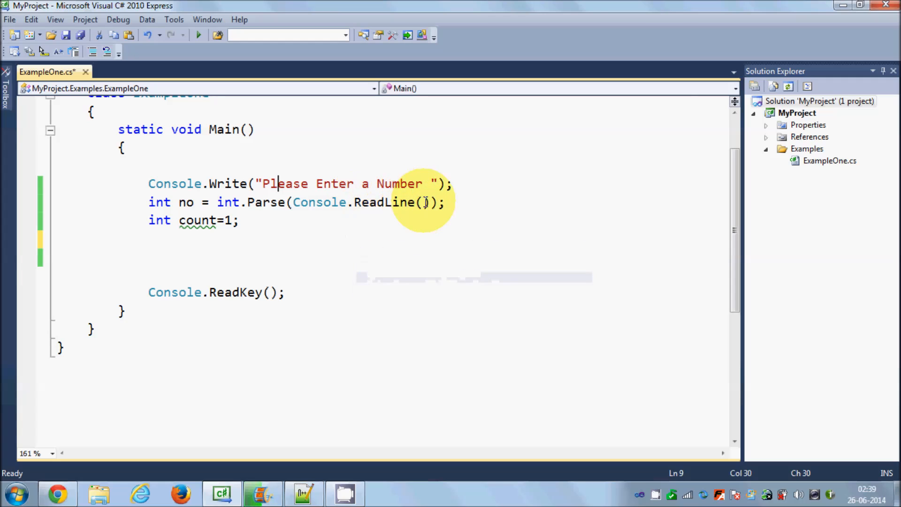
pyautogui.doubleClick(229, 202)
pyautogui.write('0')
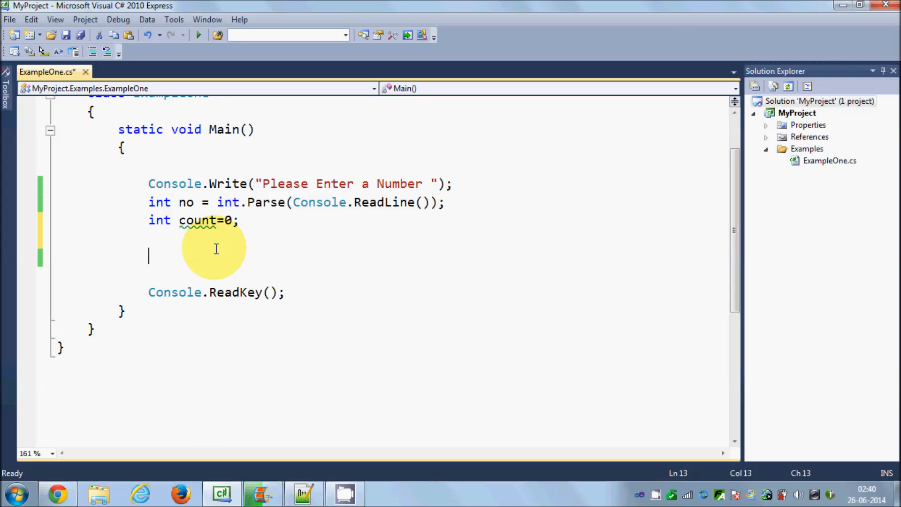
# Add a while loop skeleton with empty parentheses and an empty brace body below the count declaration.
pyautogui.write('wh')
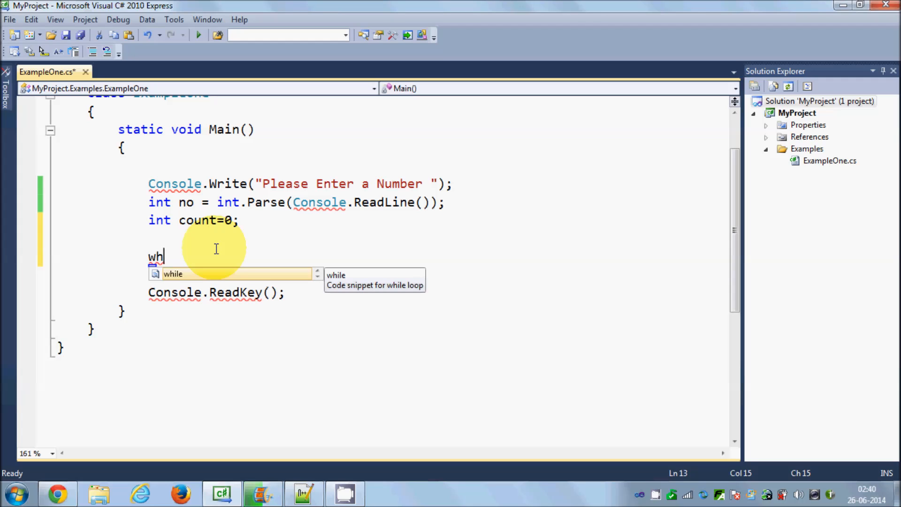
pyautogui.write('ile(')
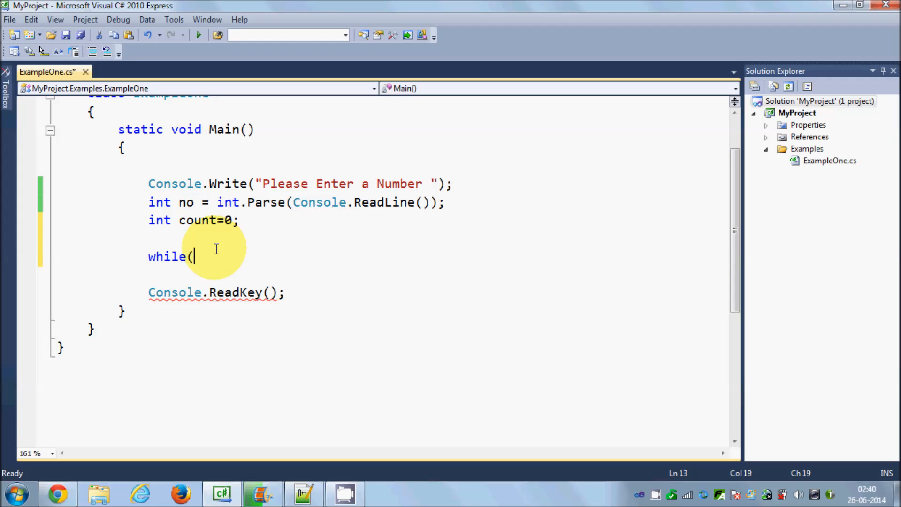
pyautogui.write(')')
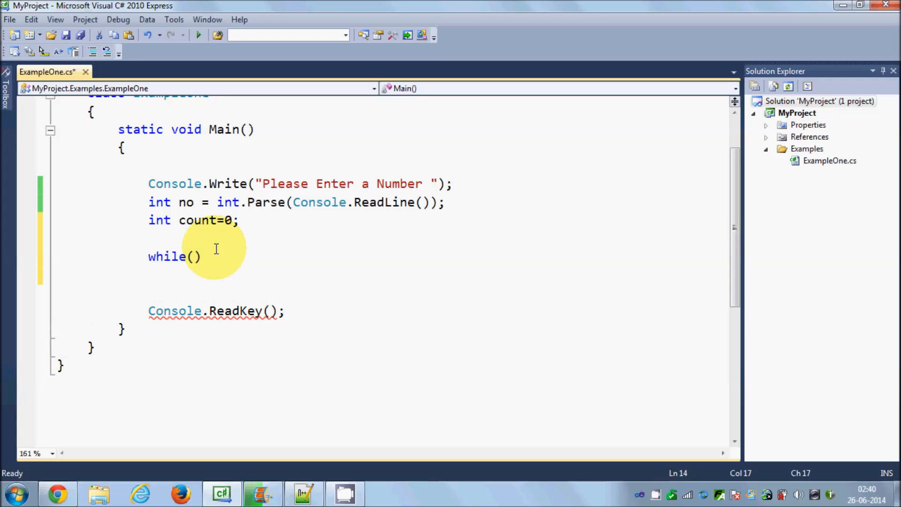
pyautogui.write('{}')
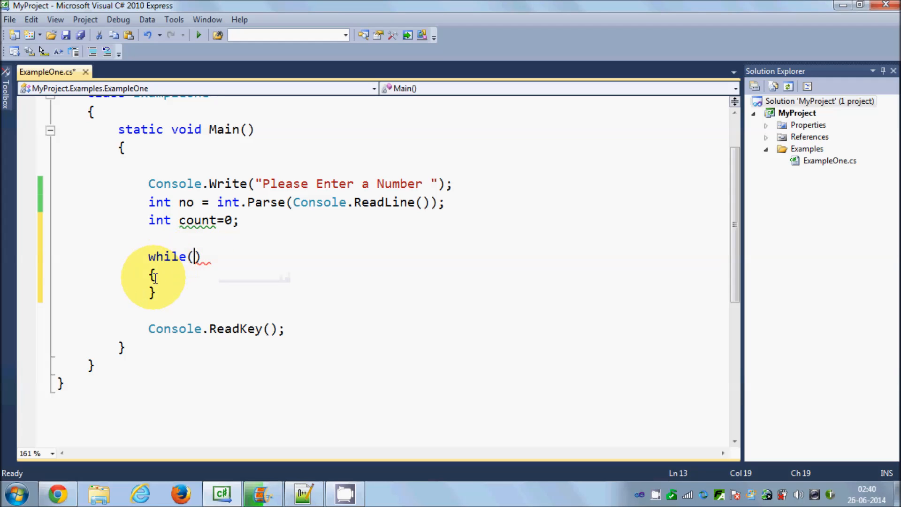
pyautogui.click(152, 274)
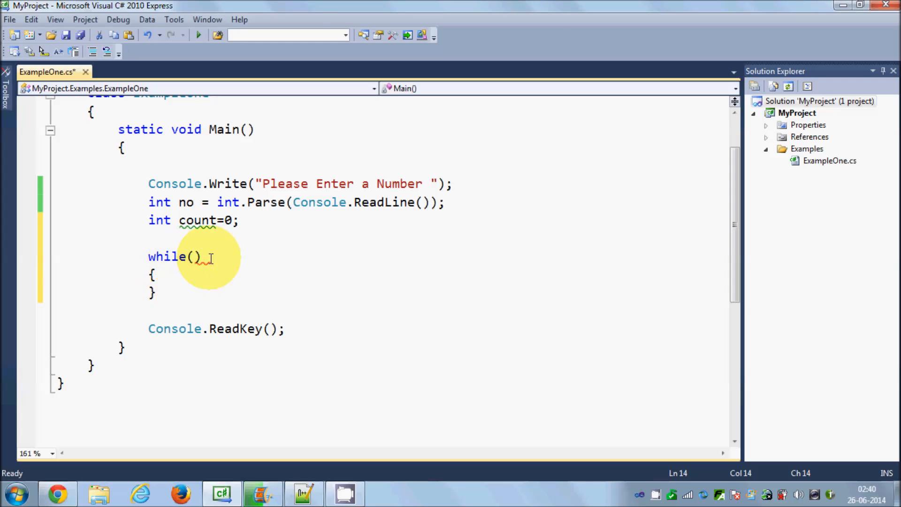
pyautogui.click(154, 274)
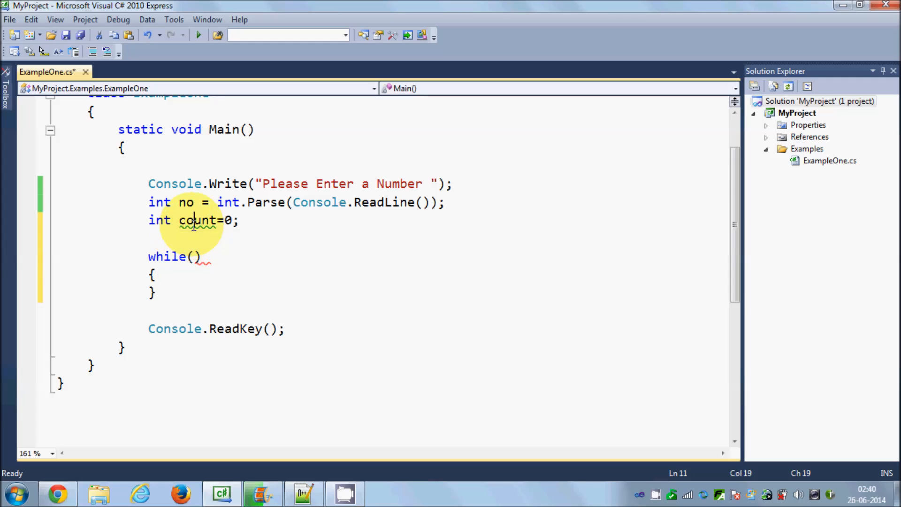
# Give the while loop the condition count < no and move into its empty body.
pyautogui.doubleClick(197, 219)
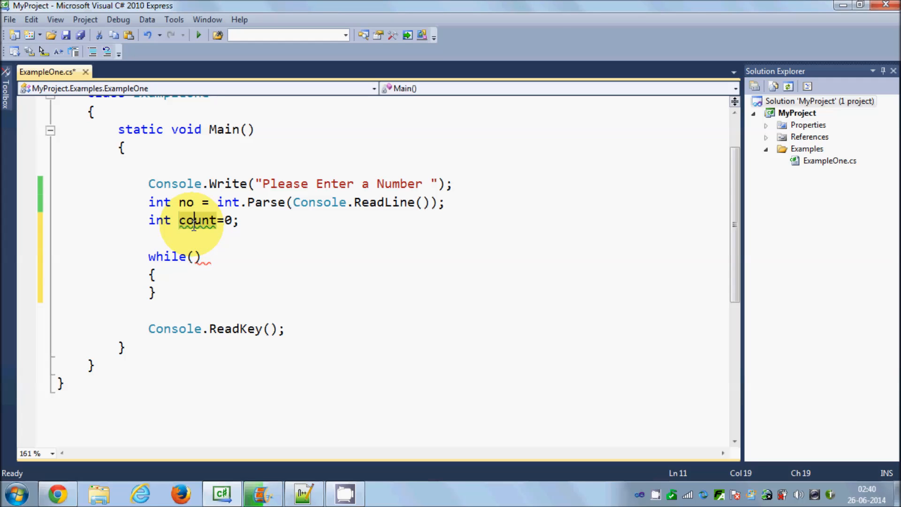
pyautogui.write('count')
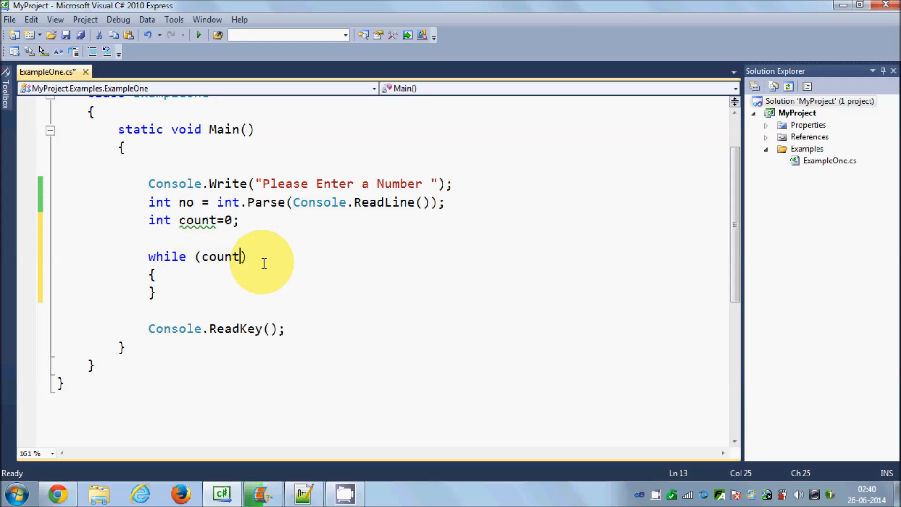
pyautogui.write('<')
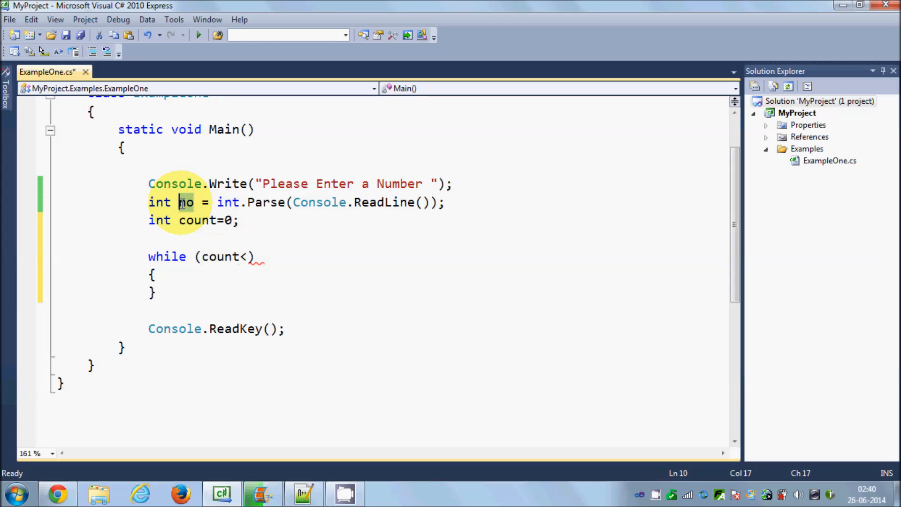
pyautogui.write('no')
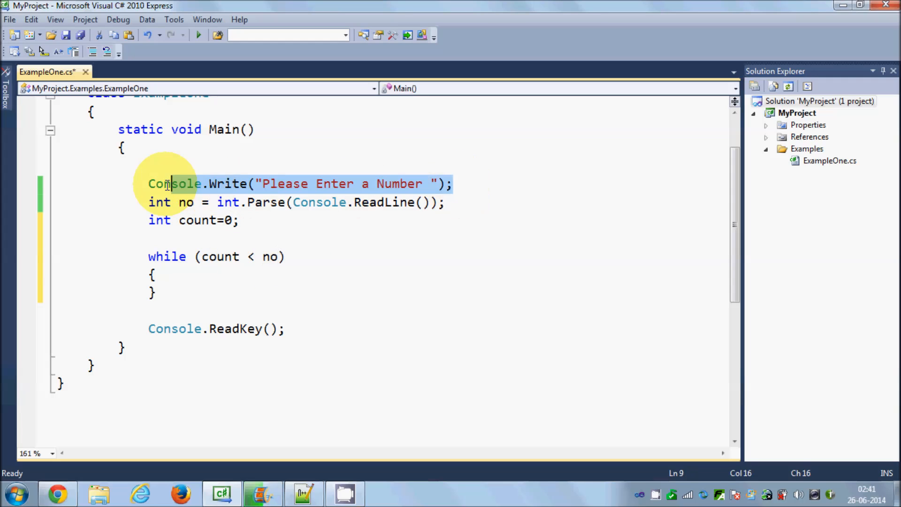
pyautogui.click(179, 292)
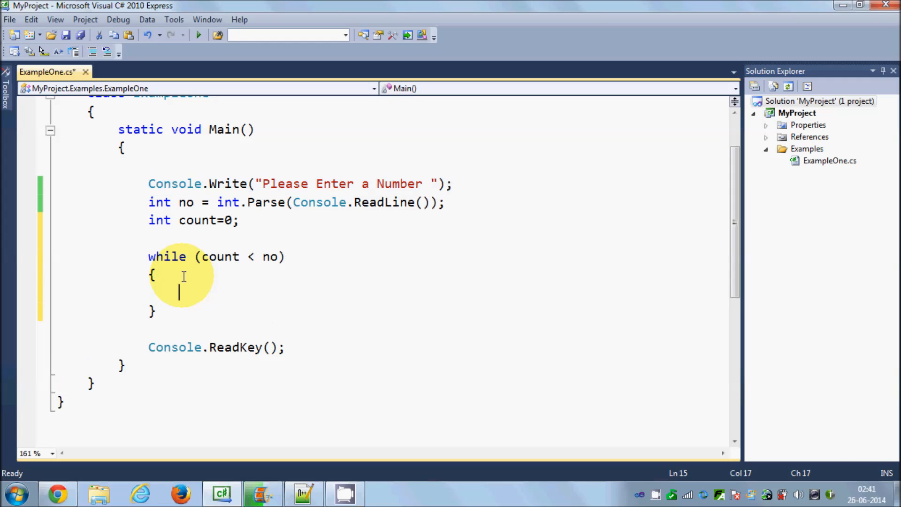
# Write Console.Write(" Number : {0} \n", no) inside the loop with a corrected \n escape.
pyautogui.write('Console.Write("Please Enter a Number ");')
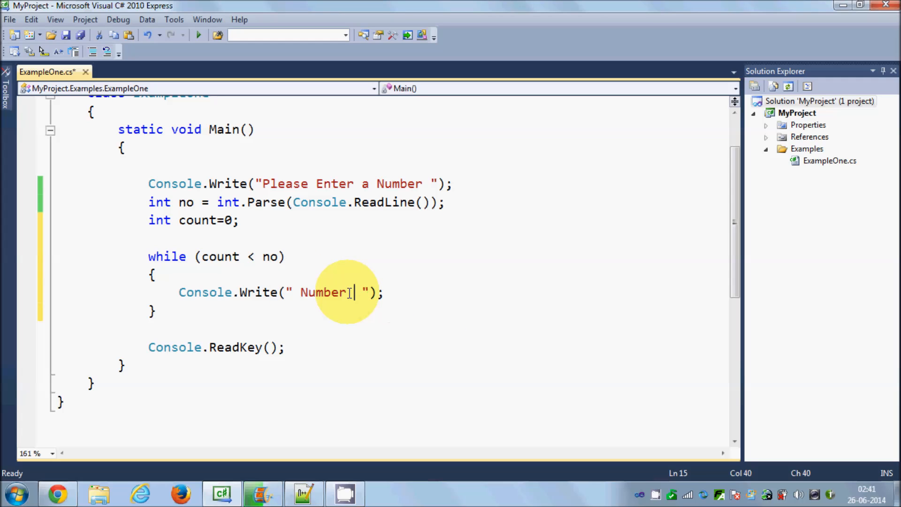
pyautogui.write(':')
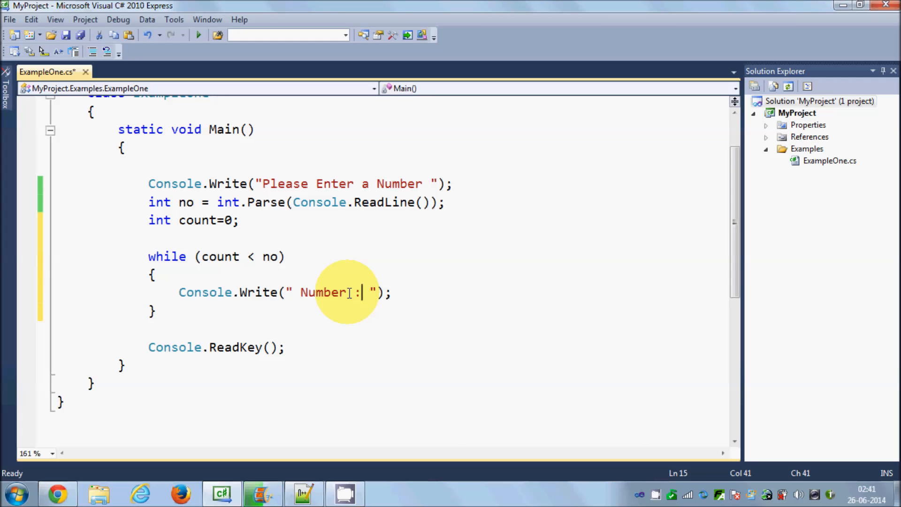
pyautogui.write('{')
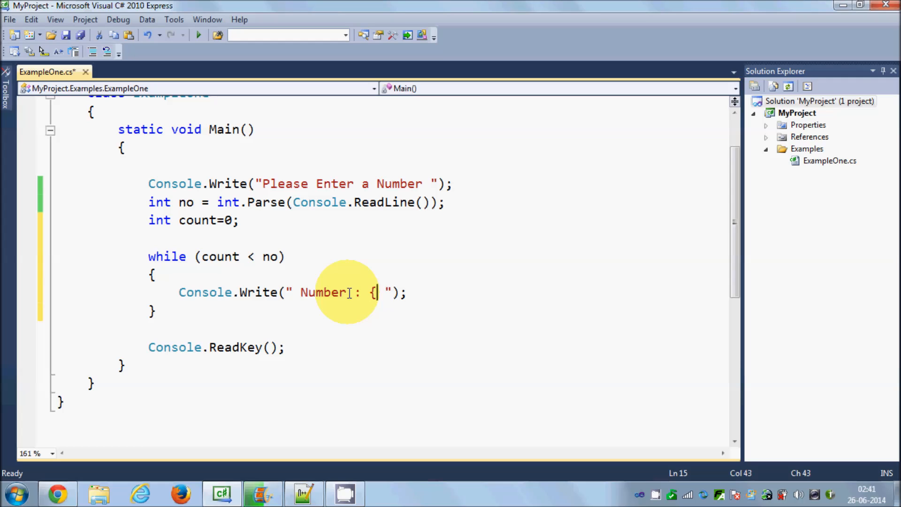
pyautogui.write('}')
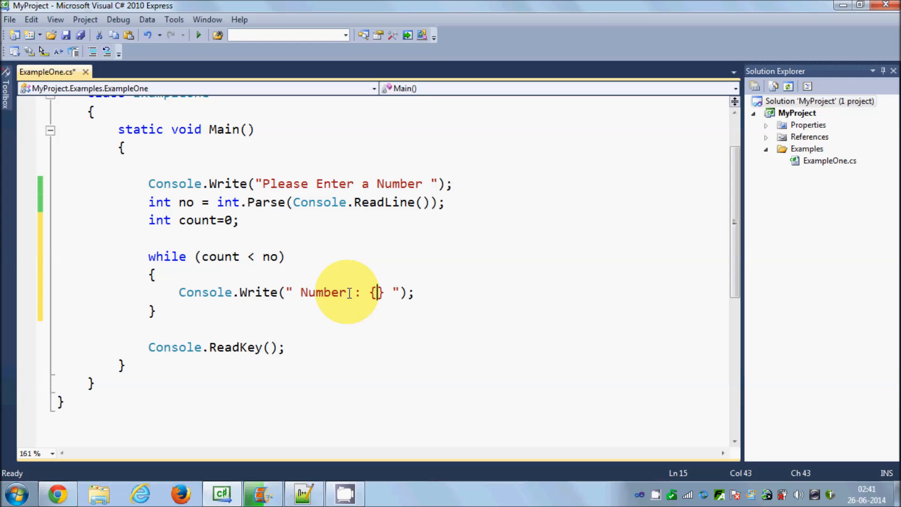
pyautogui.write('0')
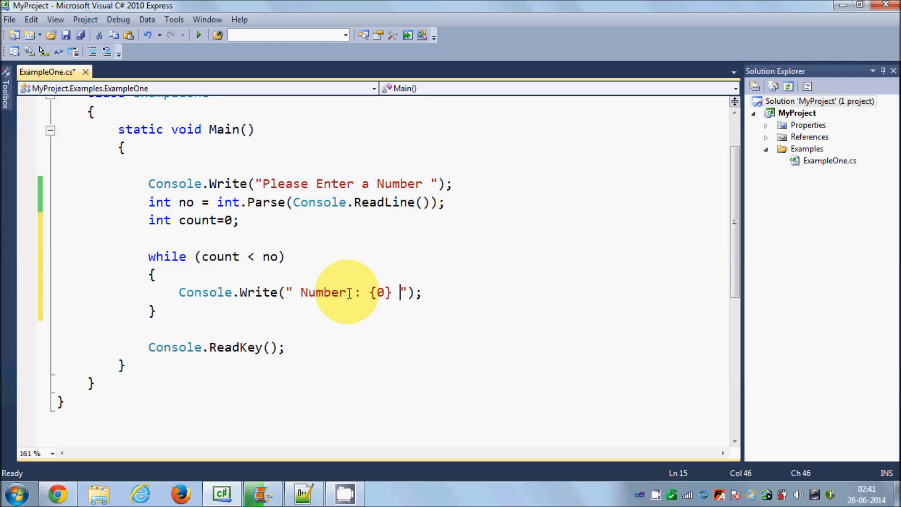
pyautogui.write(',n')
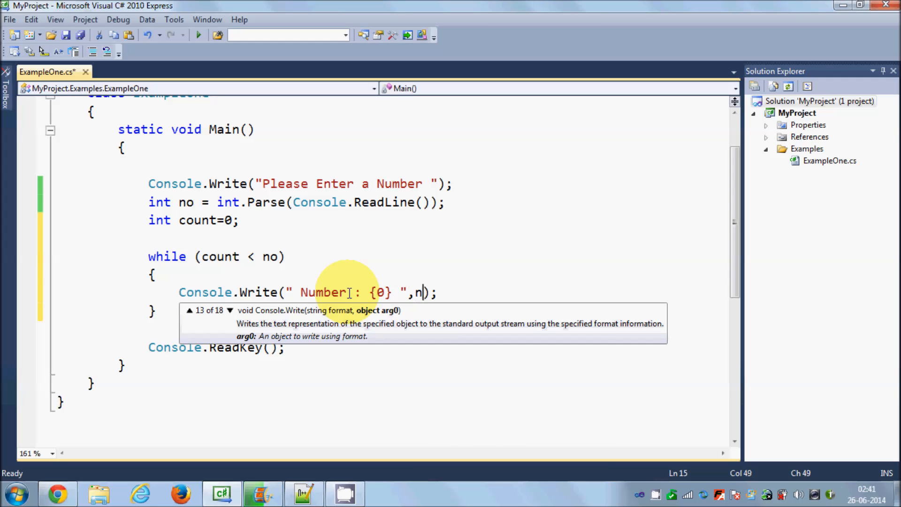
pyautogui.write('o')
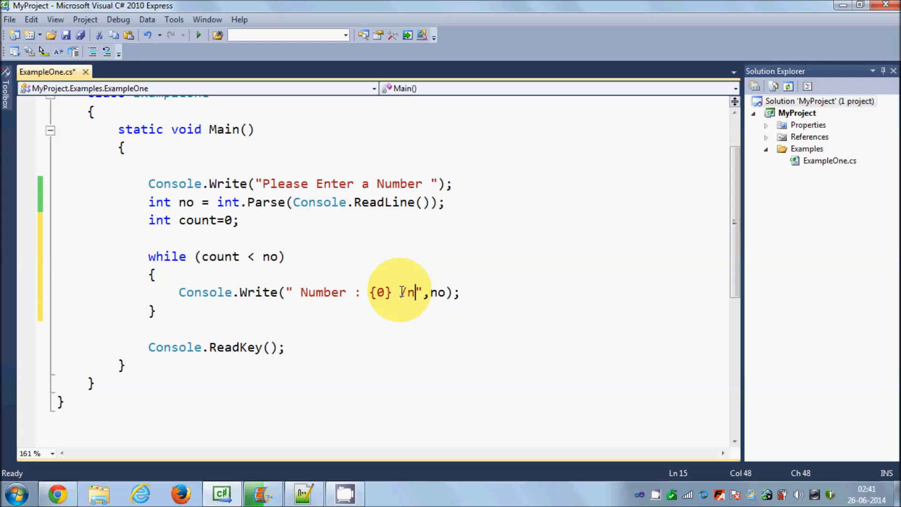
pyautogui.moveTo(403, 292)
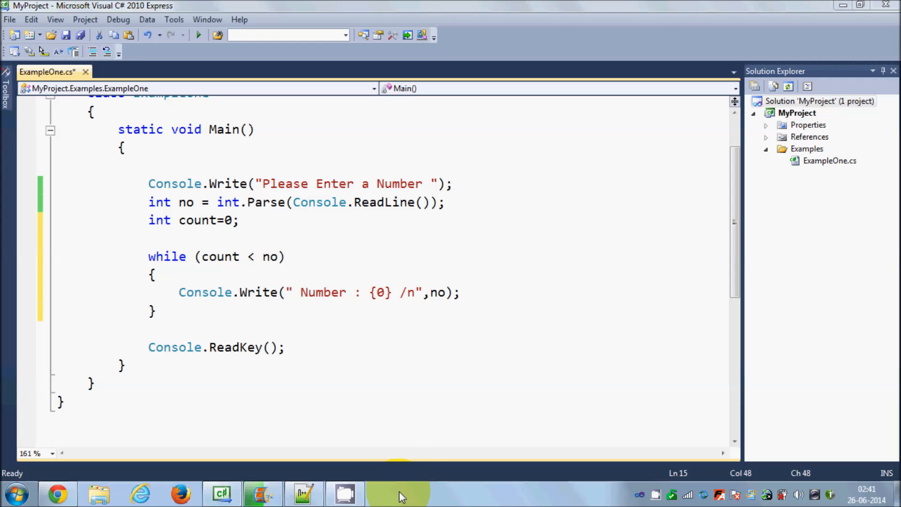
pyautogui.click(415, 292)
pyautogui.write('\\')
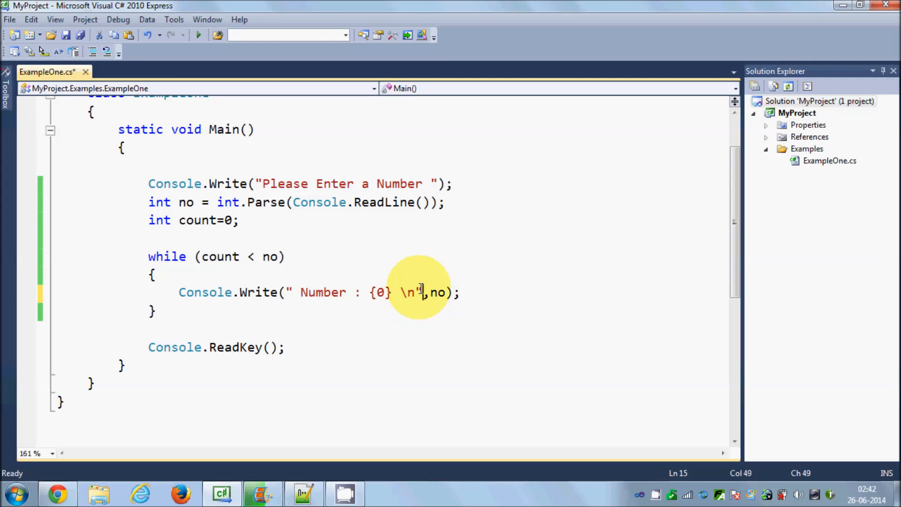
pyautogui.moveTo(224, 257)
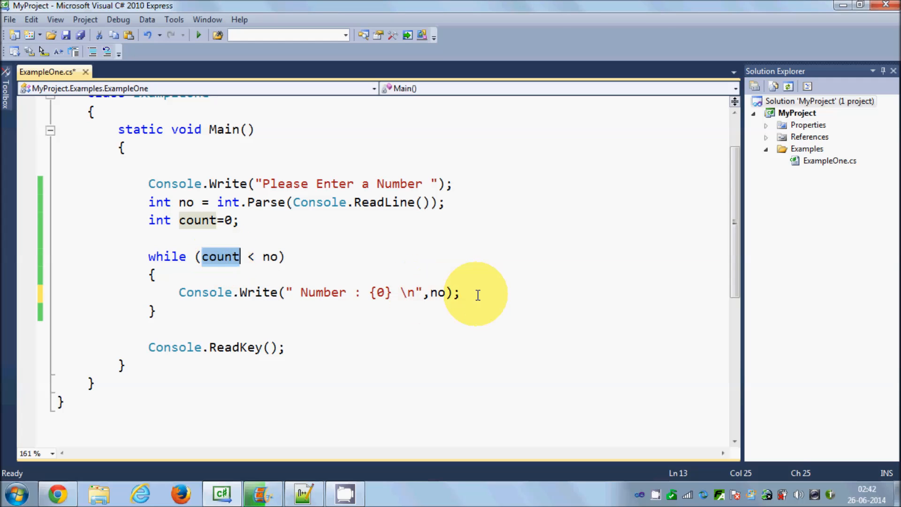
# Add a count++; increment on the next line inside the while loop.
pyautogui.write('count')
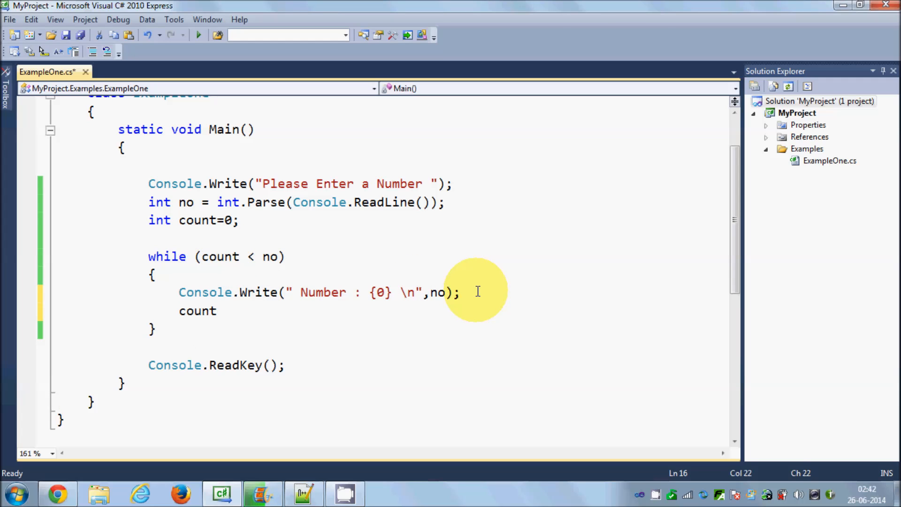
pyautogui.write('++')
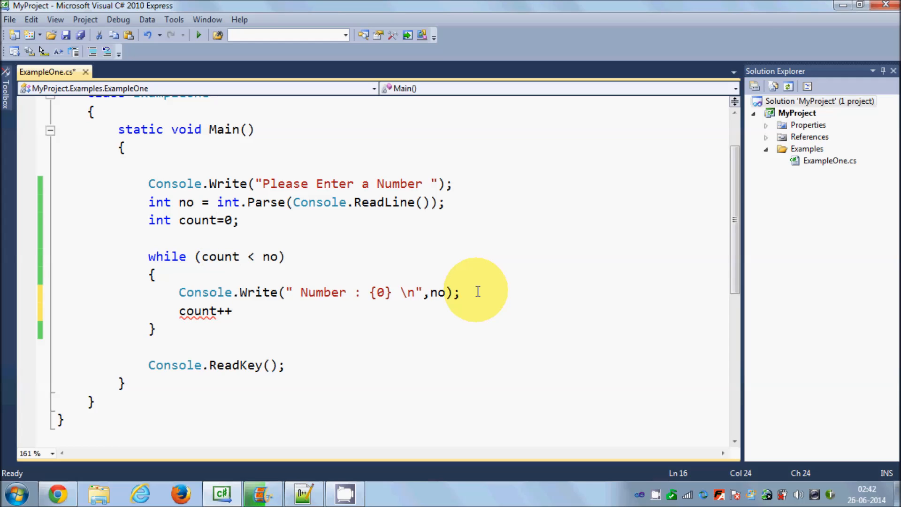
pyautogui.write(';')
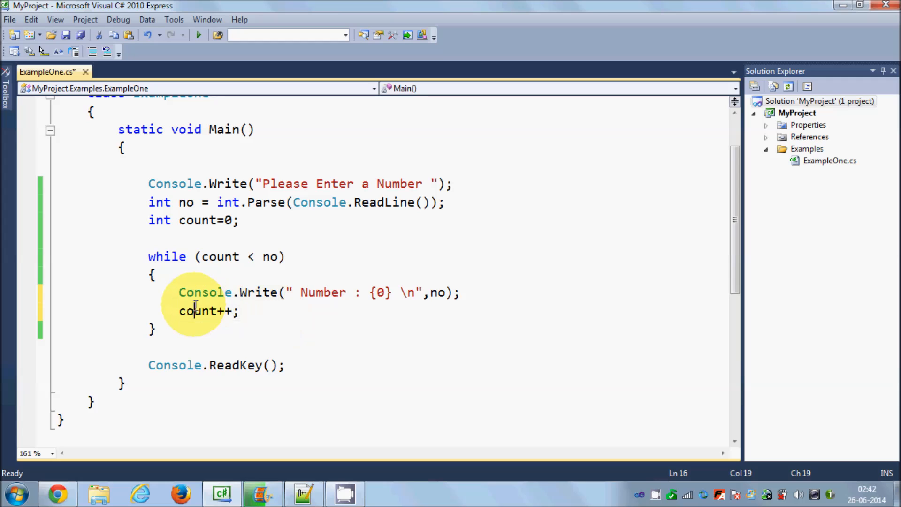
pyautogui.doubleClick(198, 310)
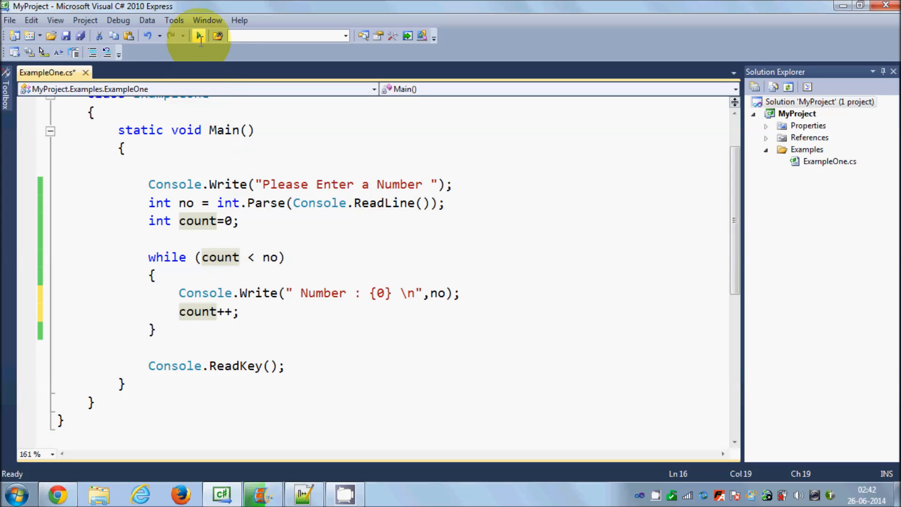
# Run the program, enter 10 and see "Number : 10" printed ten times.
pyautogui.click(198, 36)
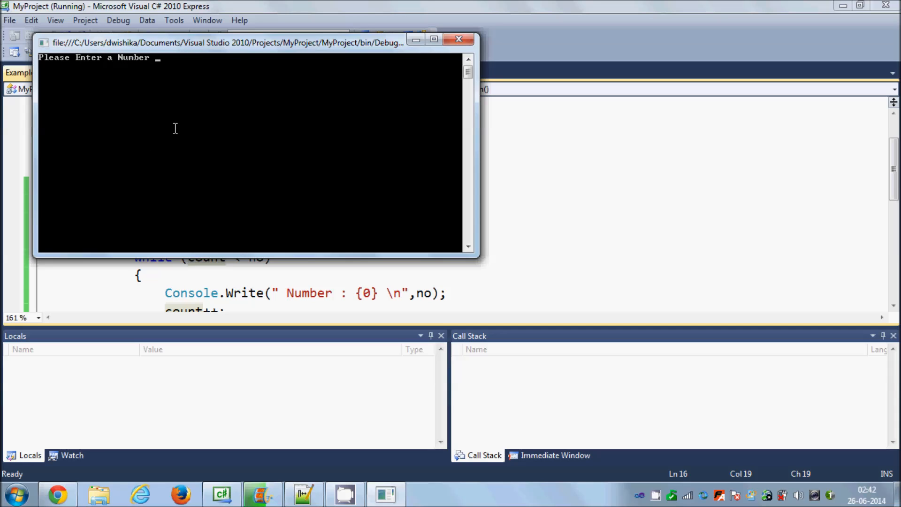
pyautogui.write('10')
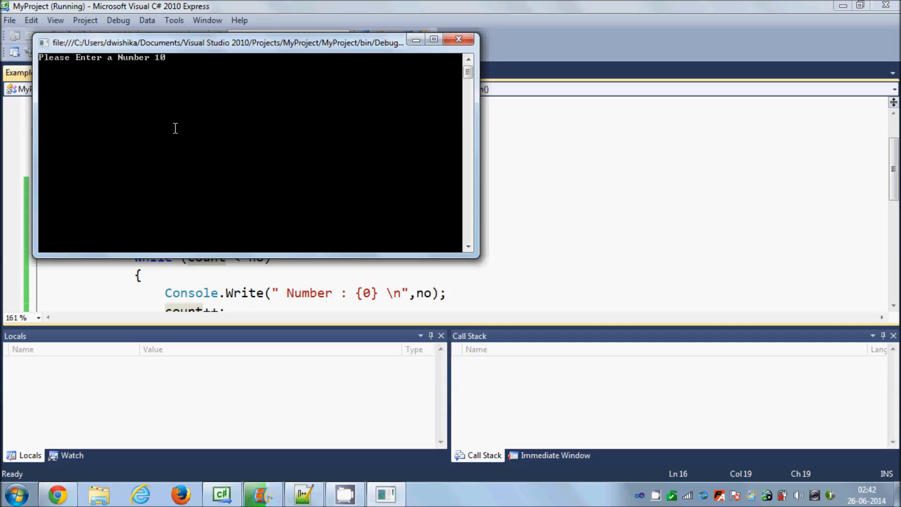
pyautogui.press('Enter')
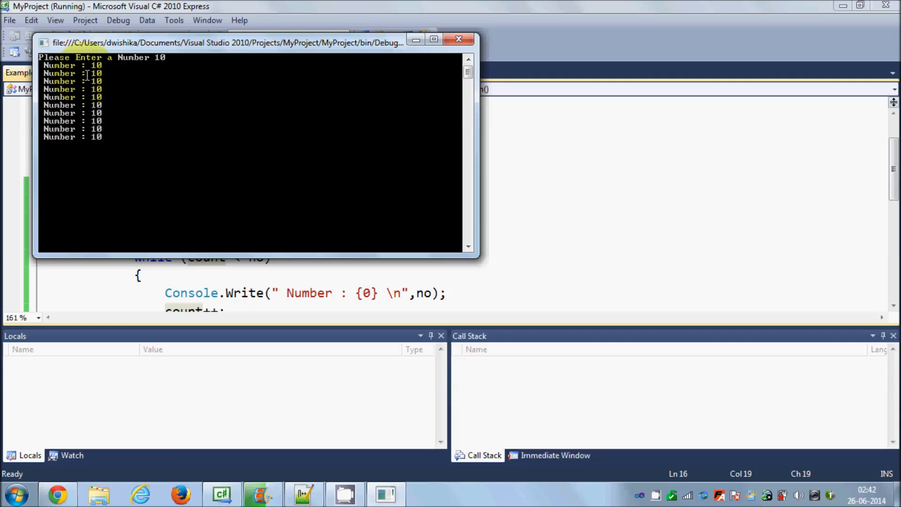
pyautogui.moveTo(250, 38); pyautogui.dragTo(506, 170)
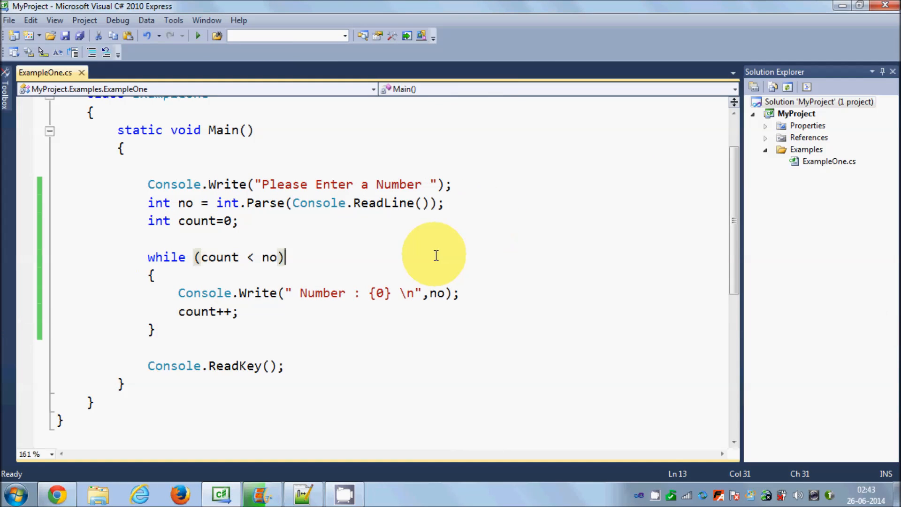
# Replace the no argument of the loop's Write call with count and run the program again.
pyautogui.click(204, 312)
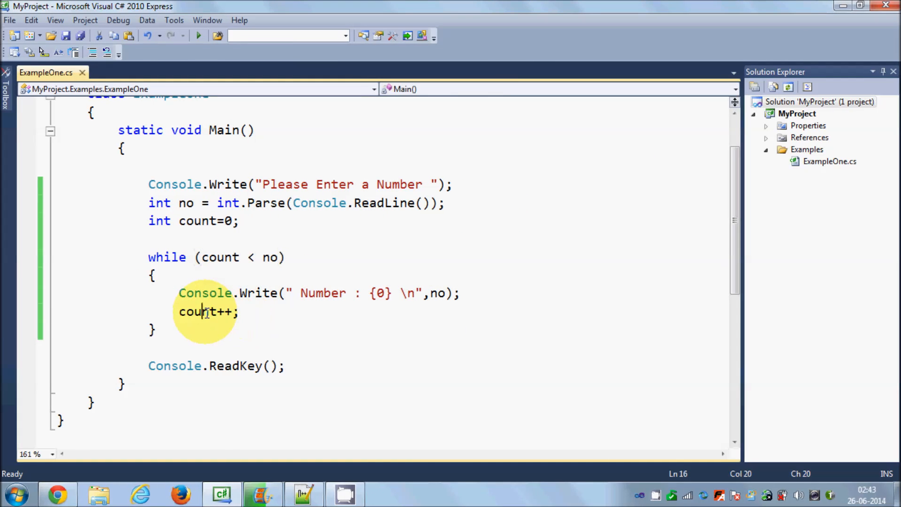
pyautogui.doubleClick(198, 311)
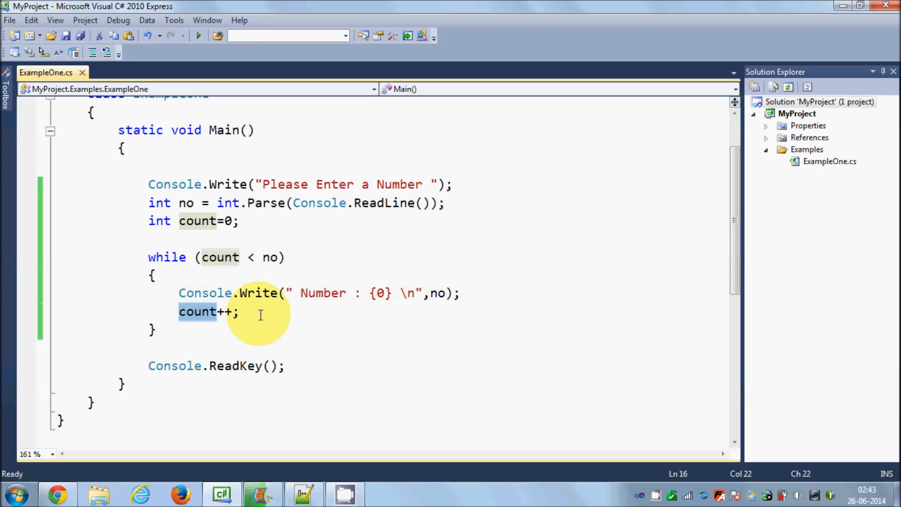
pyautogui.doubleClick(438, 293)
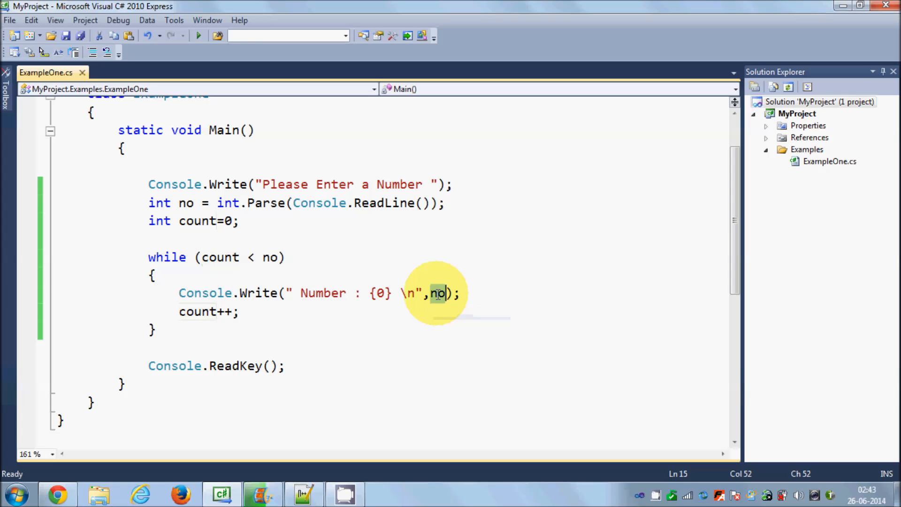
pyautogui.write('count')
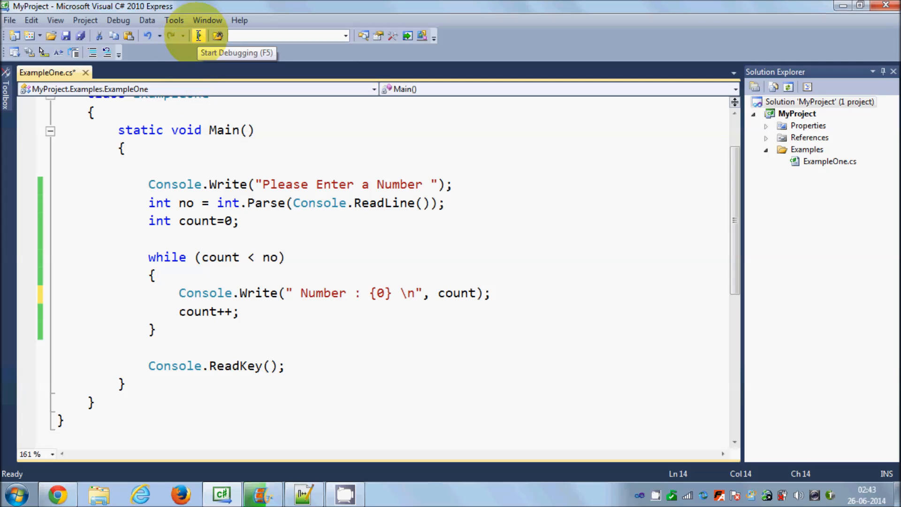
pyautogui.click(198, 35)
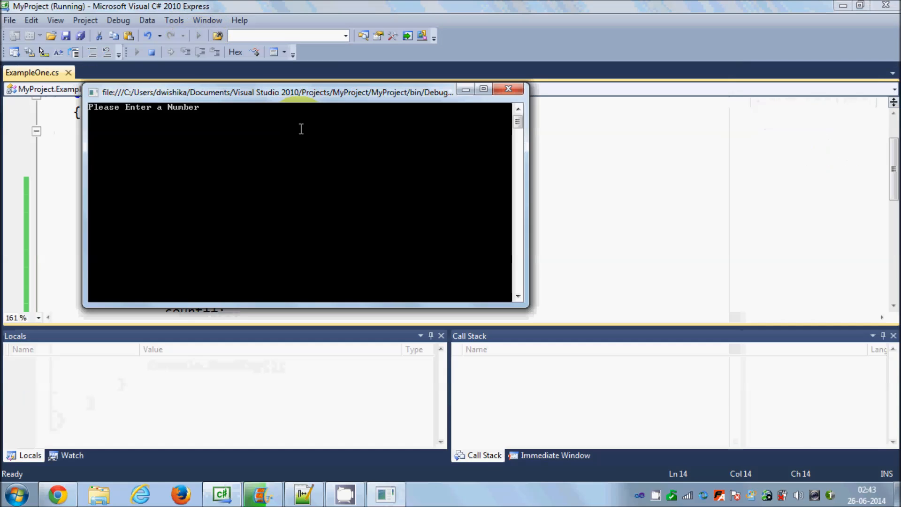
# Enter 10 at the console prompt and return to the code editor.
pyautogui.write('10')
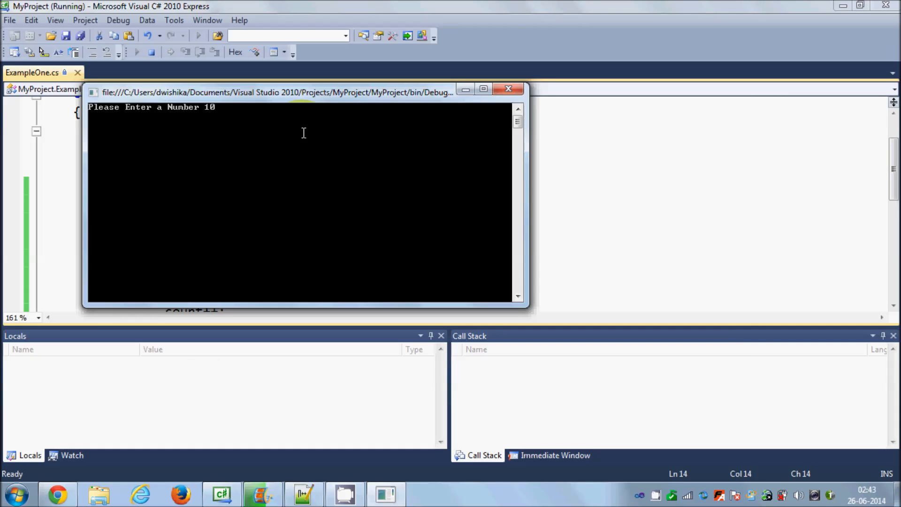
pyautogui.press('enter')
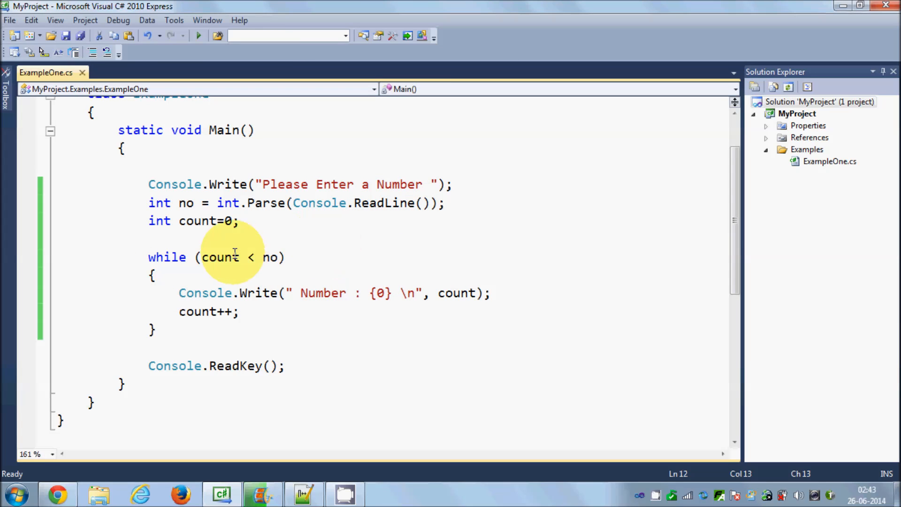
# Review count's declaration, loop condition and increment, re-entering count++; inside the loop.
pyautogui.click(210, 257)
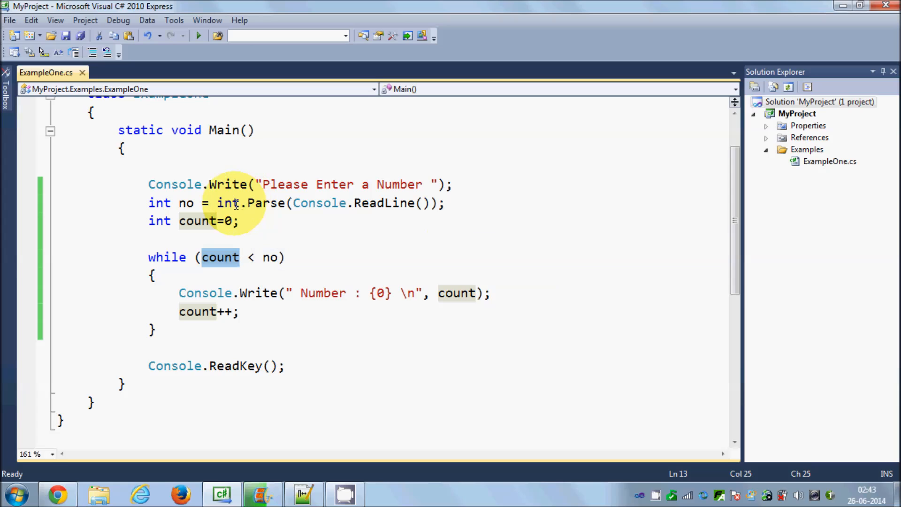
pyautogui.click(195, 220)
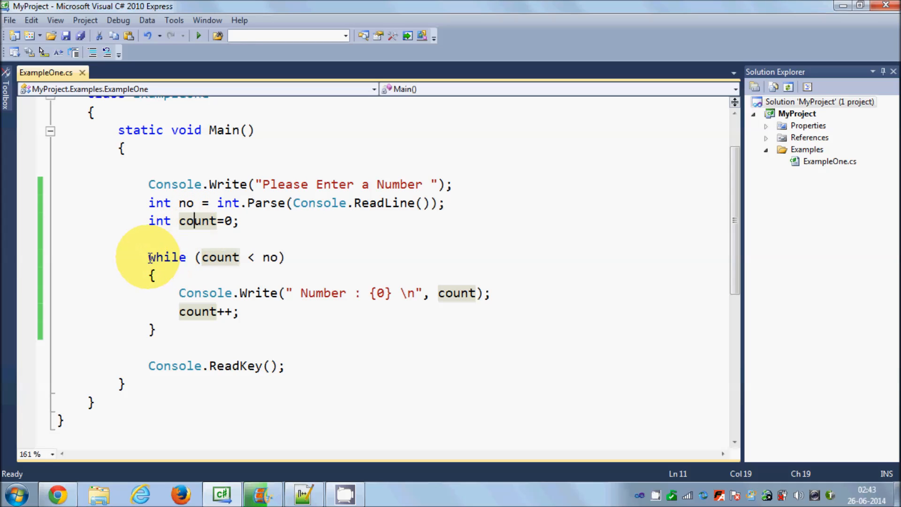
pyautogui.doubleClick(219, 257)
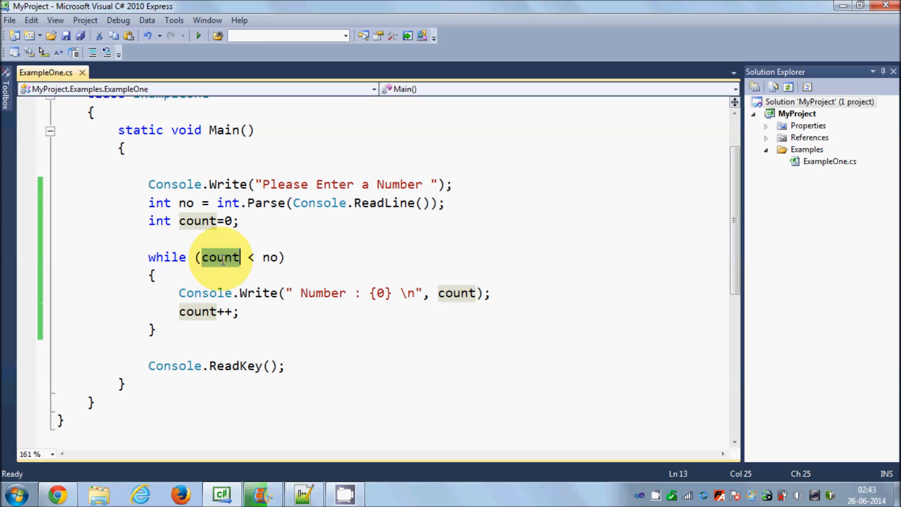
pyautogui.click(269, 257)
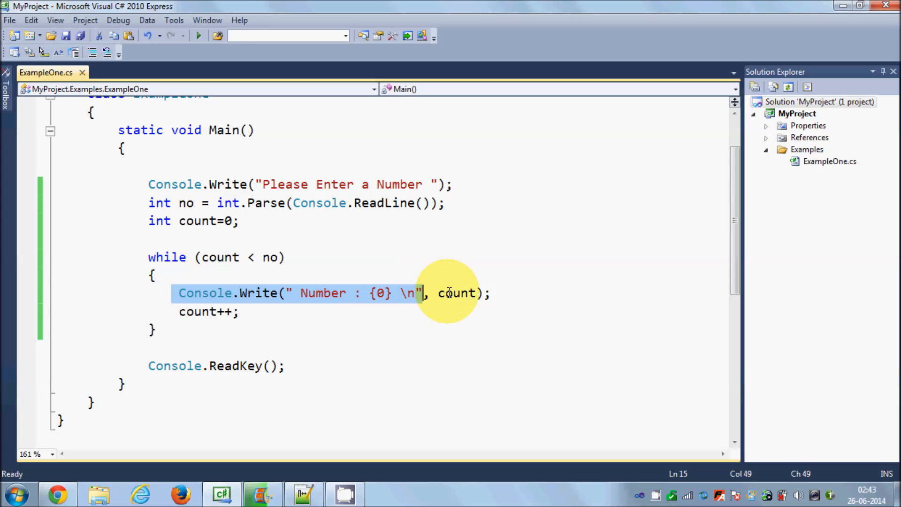
pyautogui.doubleClick(457, 293)
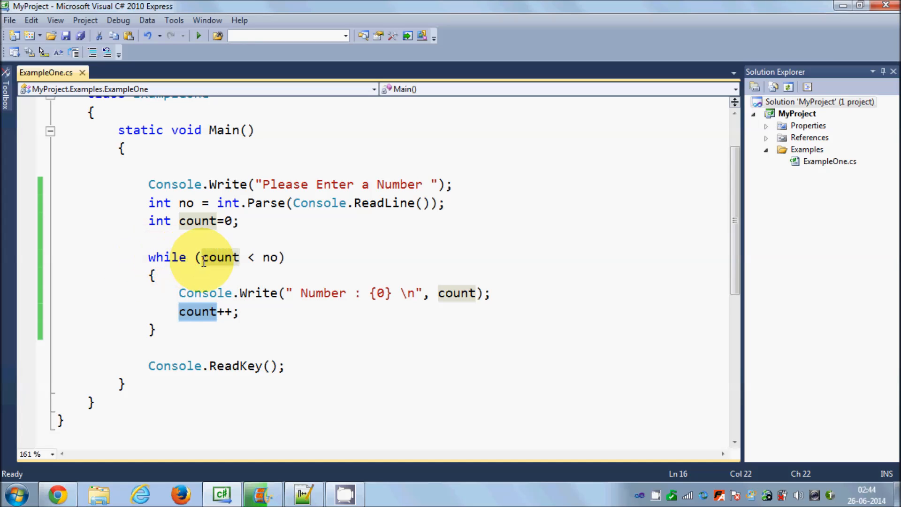
pyautogui.click(218, 257)
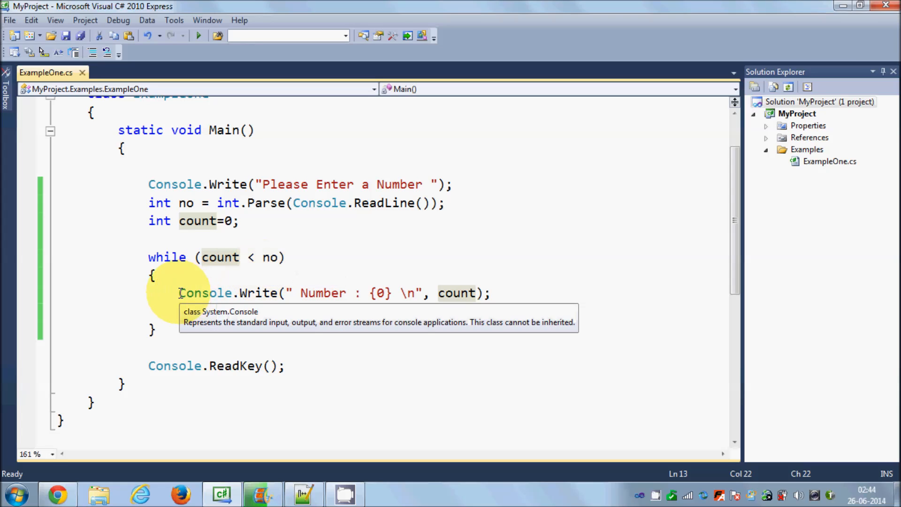
pyautogui.write('count++;')
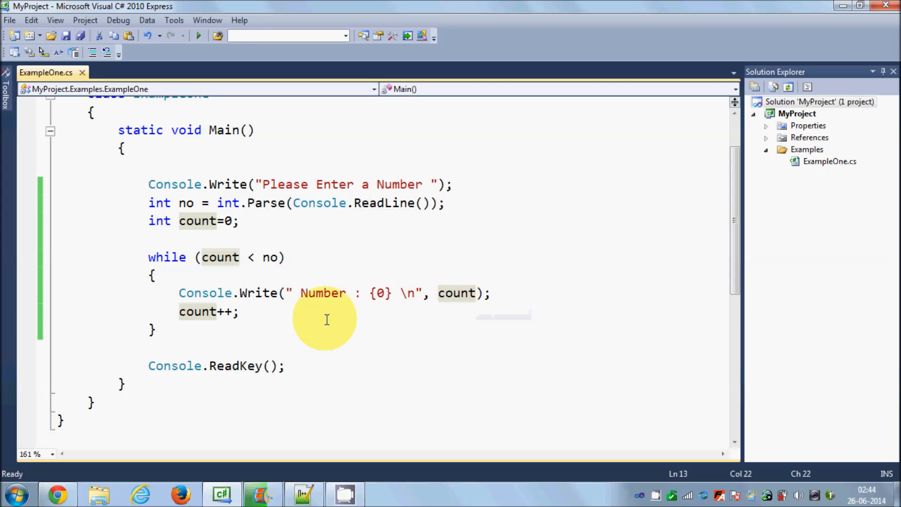
pyautogui.click(208, 311)
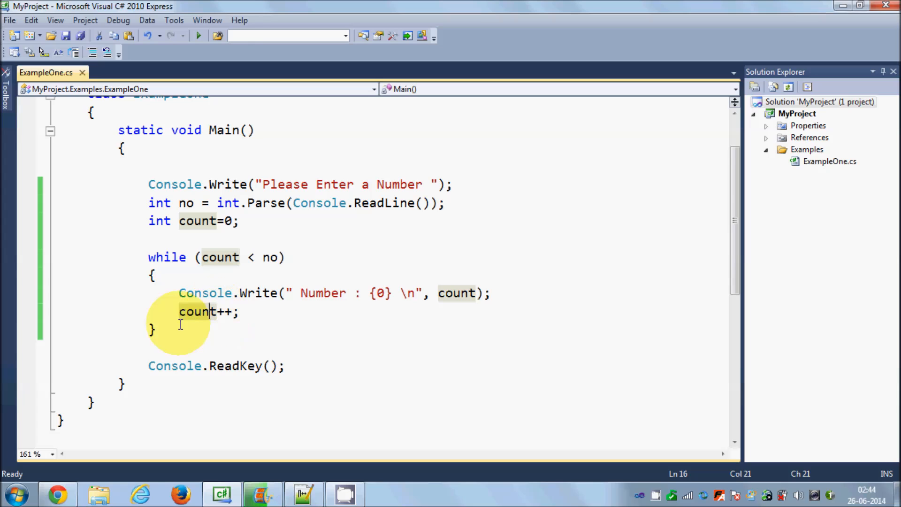
pyautogui.moveTo(221, 257)
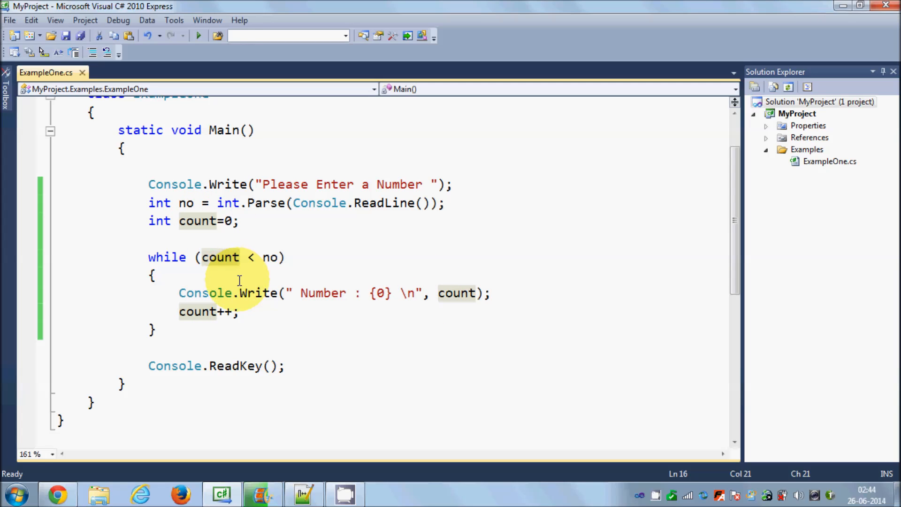
pyautogui.moveTo(211, 241)
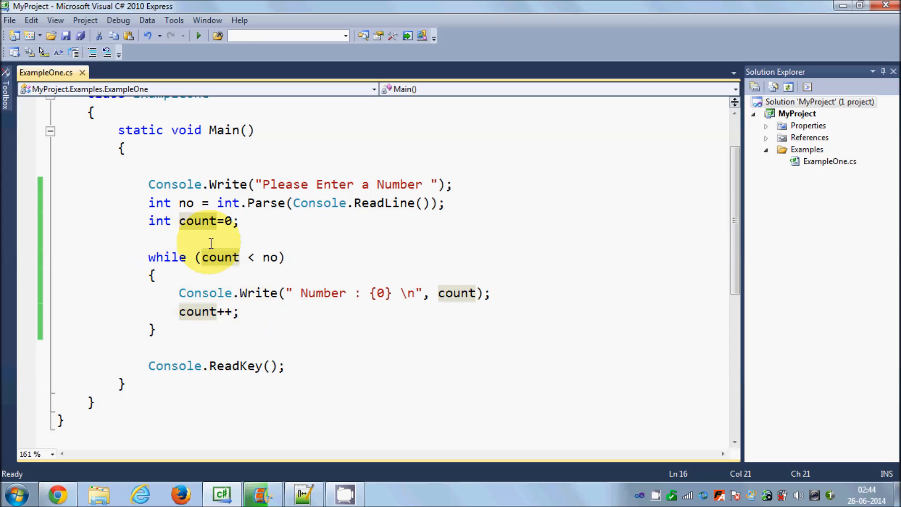
pyautogui.moveTo(223, 257)
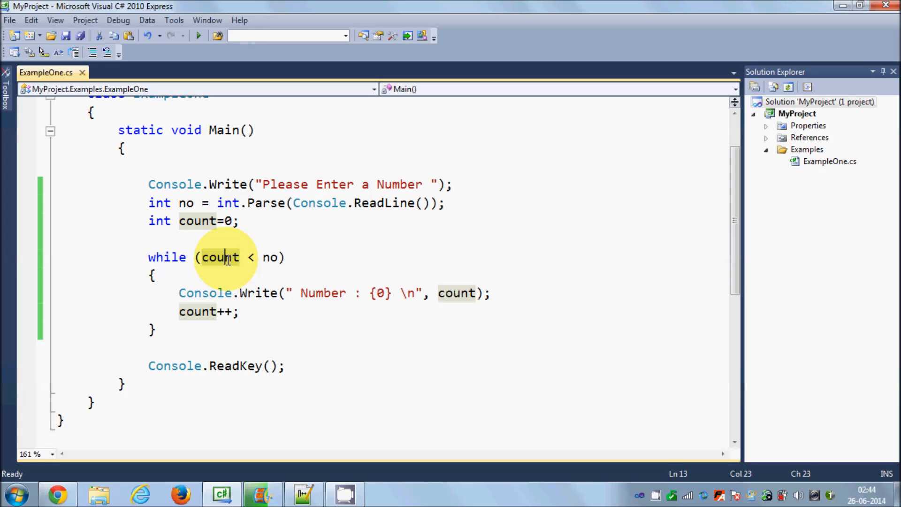
pyautogui.moveTo(224, 257)
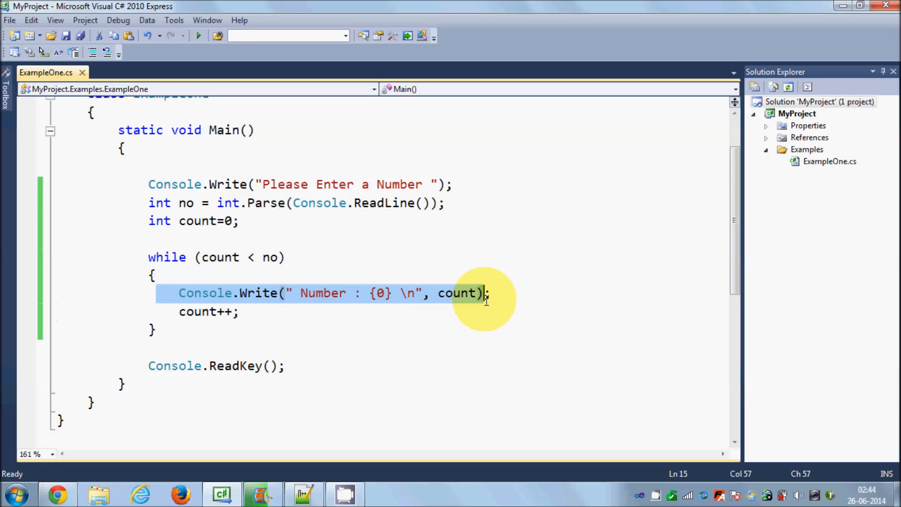
# Highlight the print statement in the loop, then add a blank line after count++;.
pyautogui.click(211, 257)
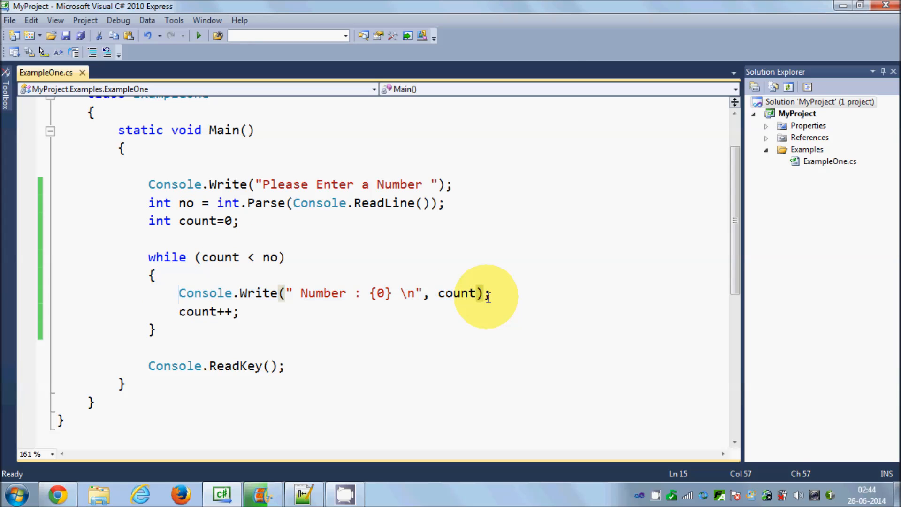
pyautogui.moveTo(263, 310)
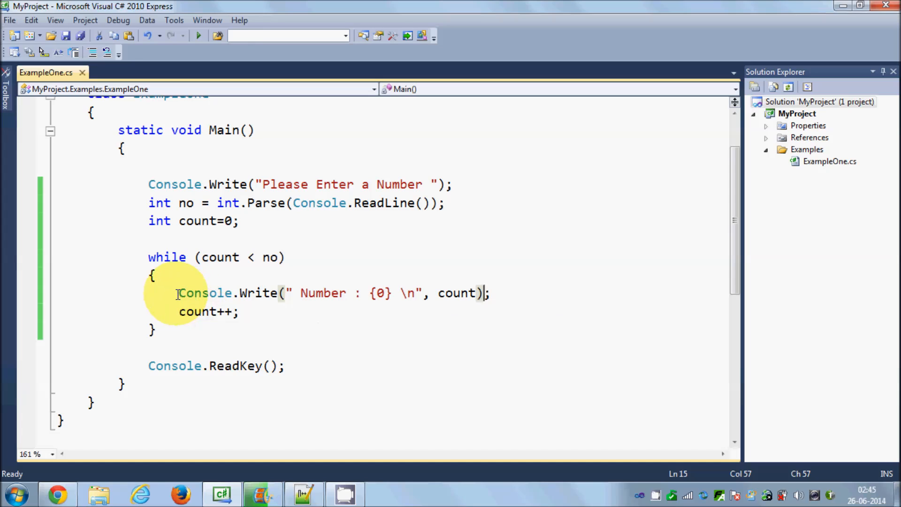
pyautogui.moveTo(179, 293); pyautogui.dragTo(490, 293)
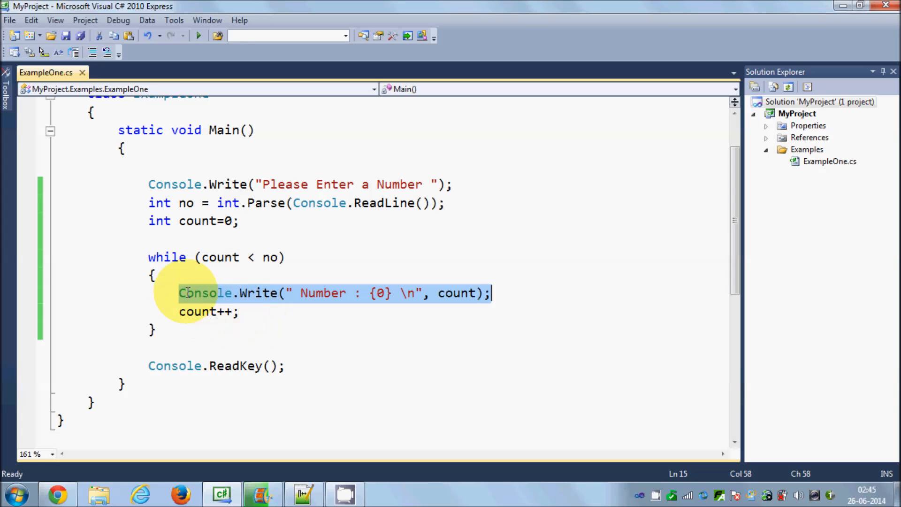
pyautogui.click(225, 257)
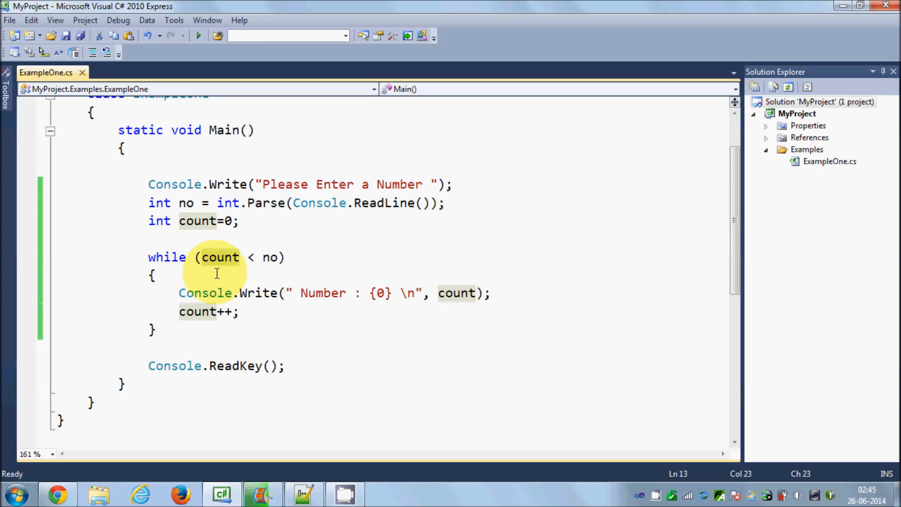
pyautogui.click(180, 293)
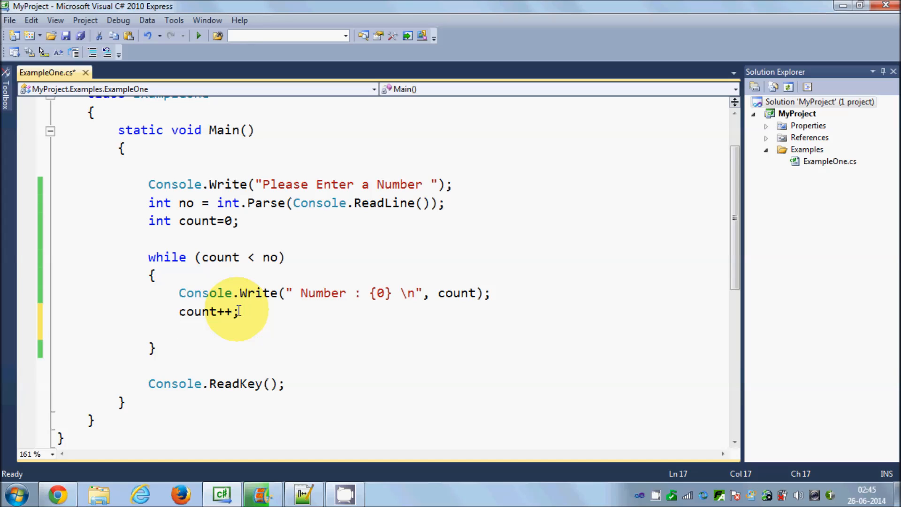
# Add a break; statement after count++ inside the while loop.
pyautogui.write('break')
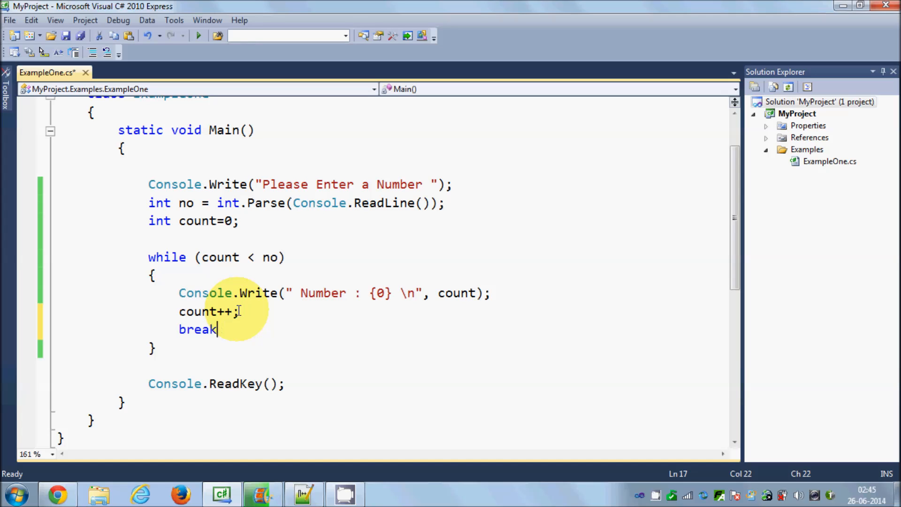
pyautogui.write(';')
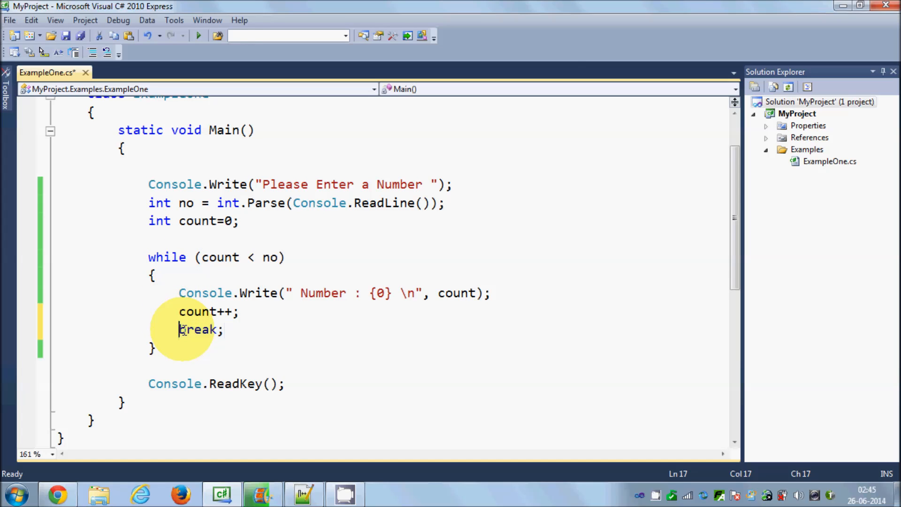
pyautogui.doubleClick(198, 330)
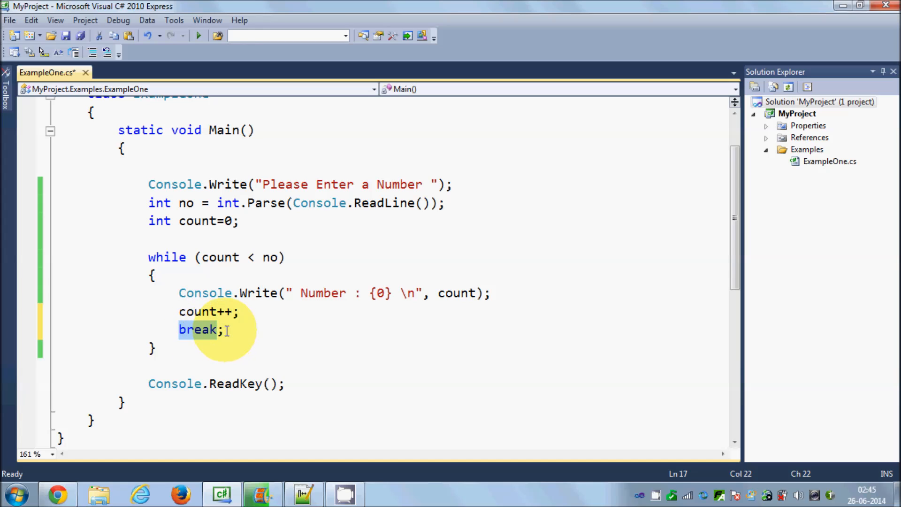
pyautogui.moveTo(224, 368)
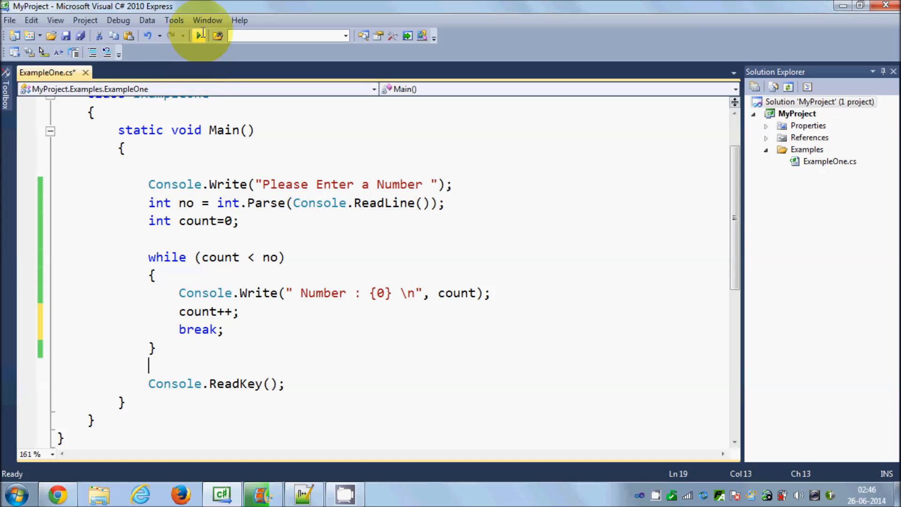
# Run the break version of the program and enter 10 at the prompt.
pyautogui.click(201, 36)
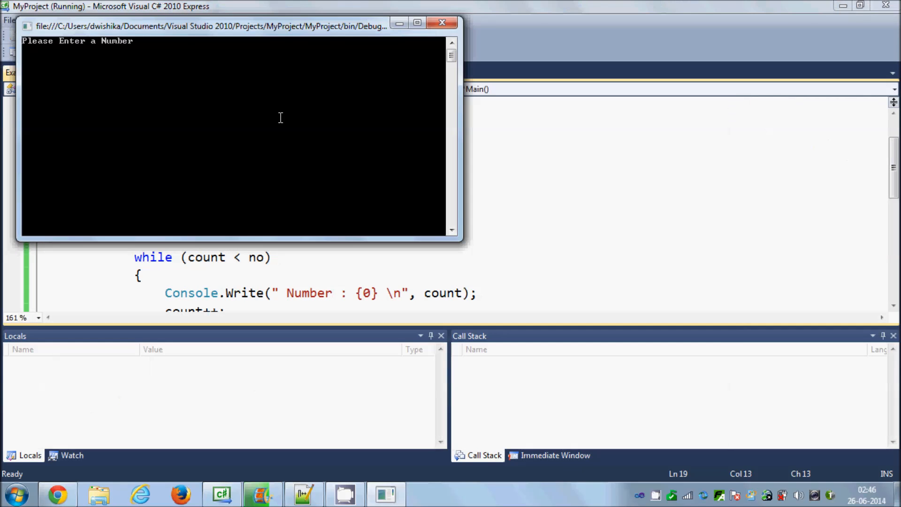
pyautogui.write('10')
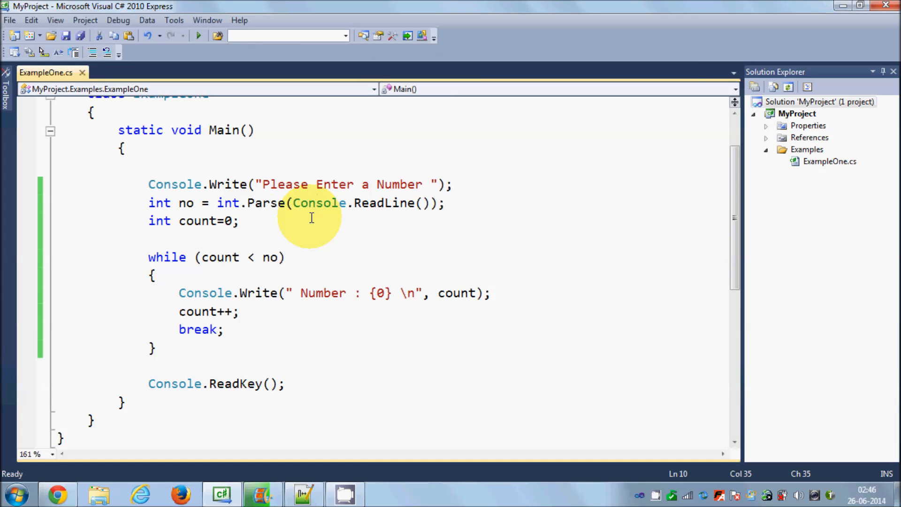
# Select the break; statement in the while loop and delete it.
pyautogui.doubleClick(219, 257)
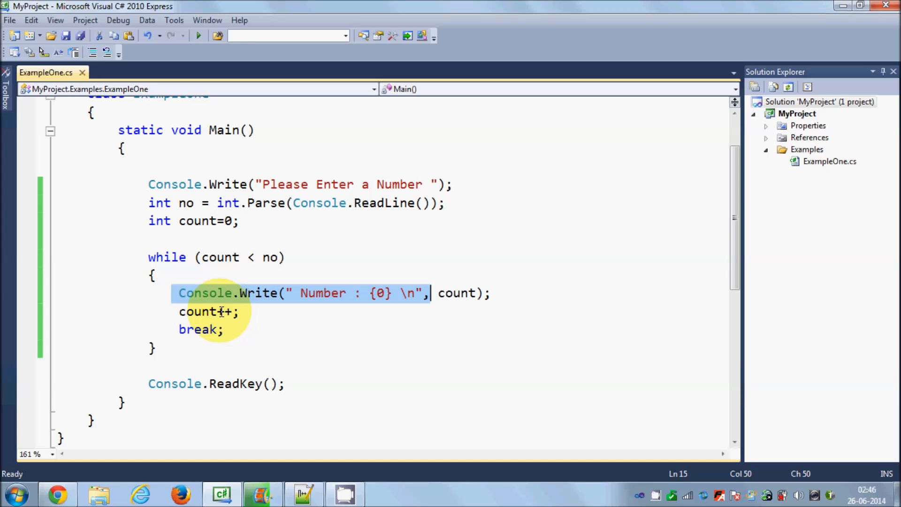
pyautogui.click(200, 329)
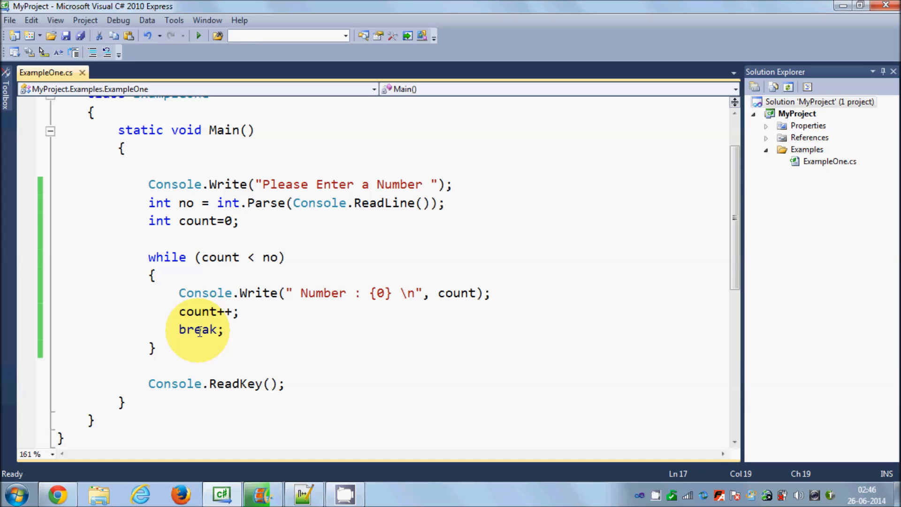
pyautogui.doubleClick(198, 329)
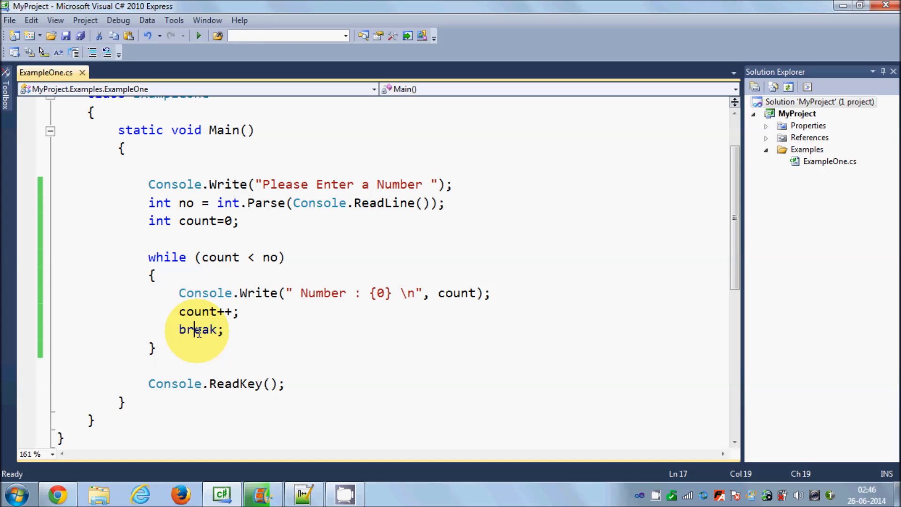
pyautogui.click(223, 328)
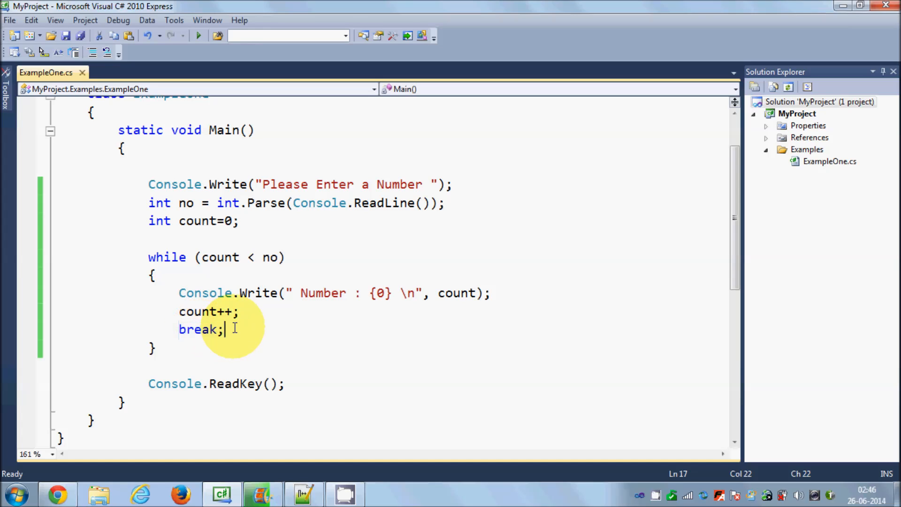
pyautogui.doubleClick(198, 329)
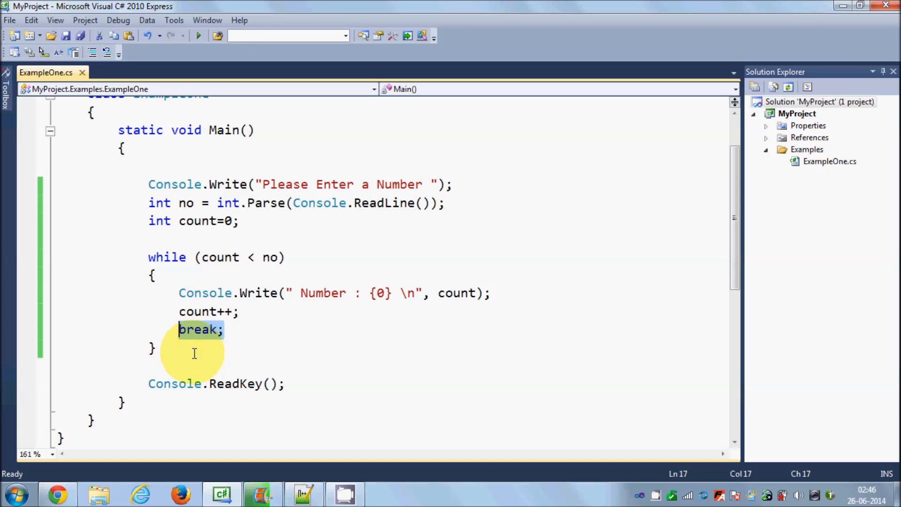
pyautogui.moveTo(239, 292)
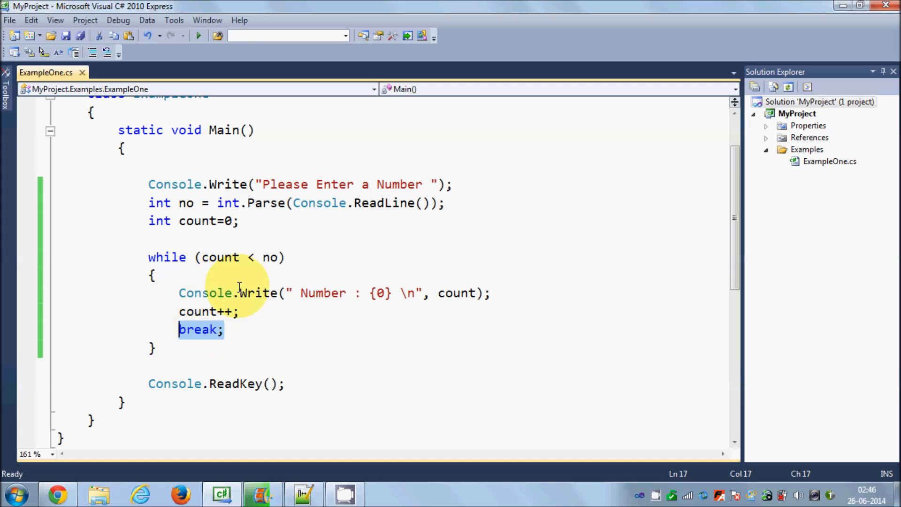
pyautogui.moveTo(238, 347)
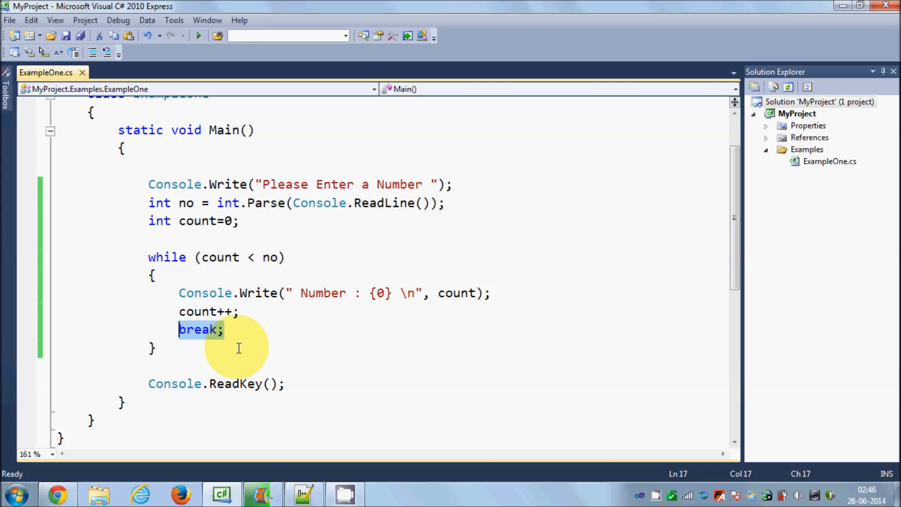
pyautogui.press('Delete')
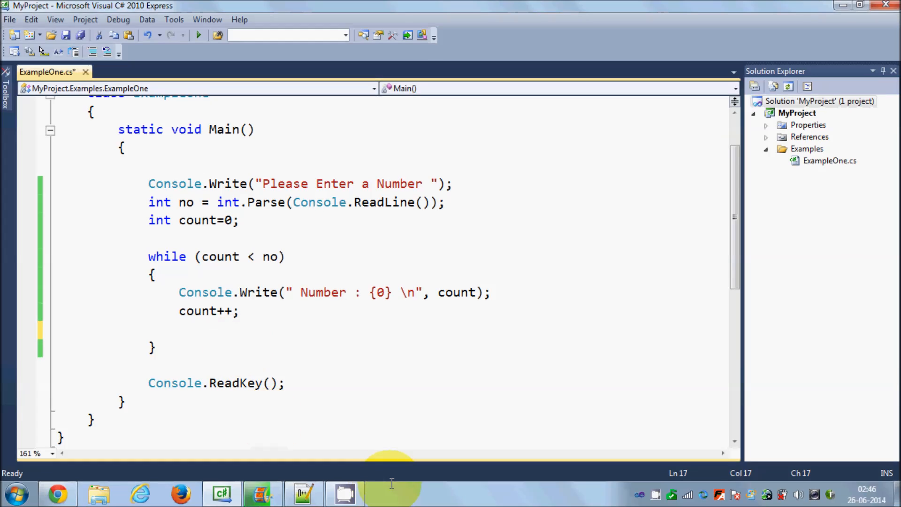